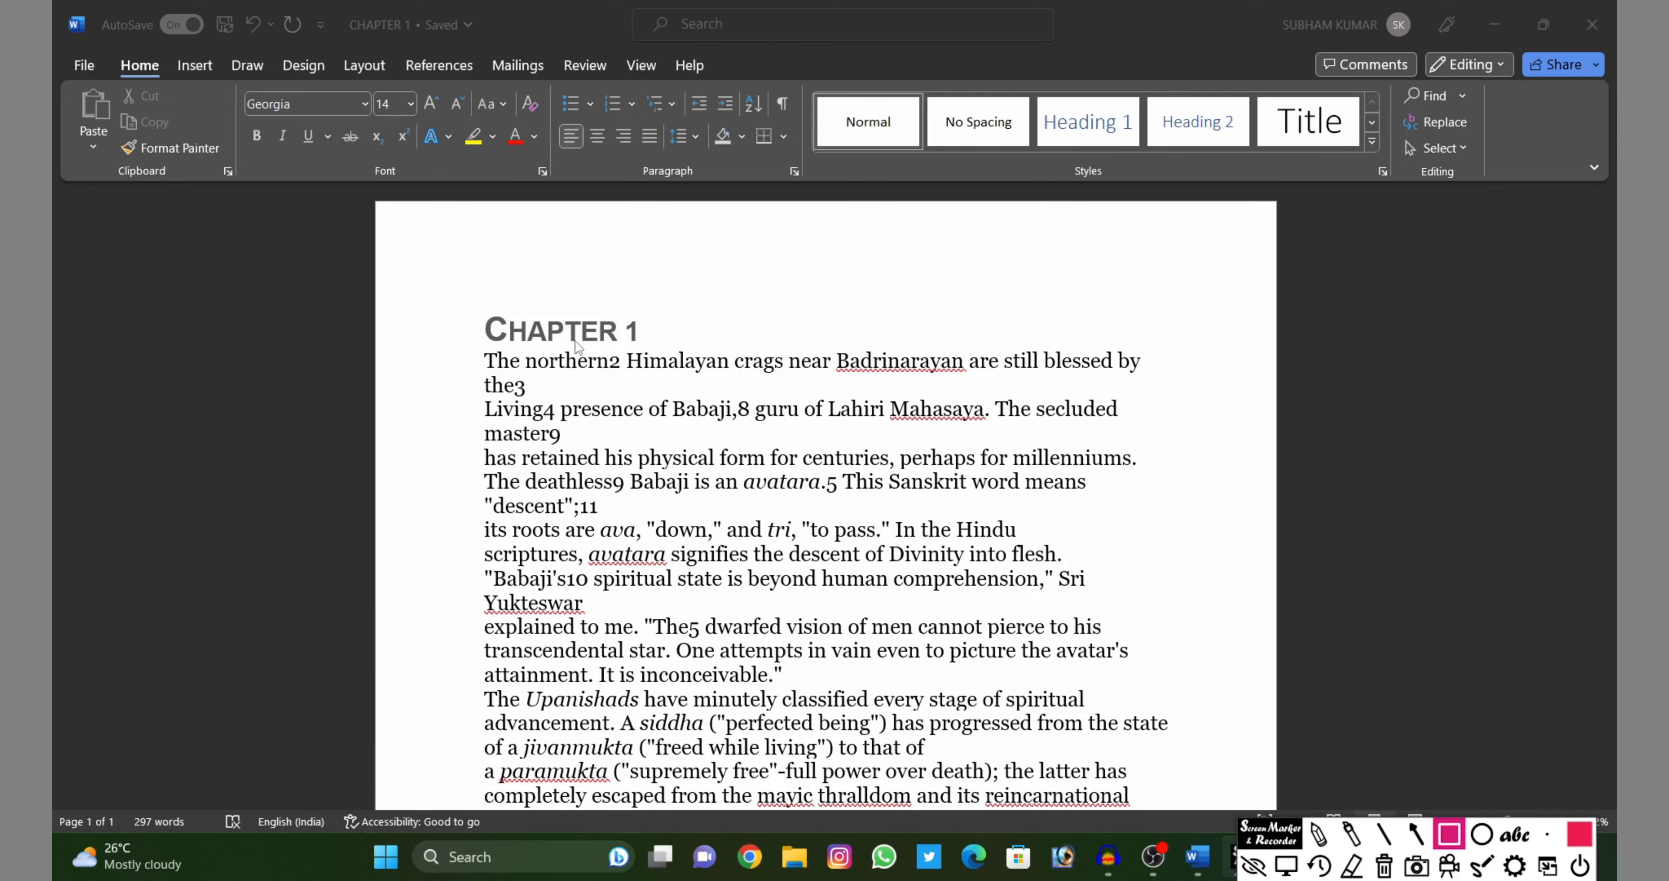
mouse_move(646, 357)
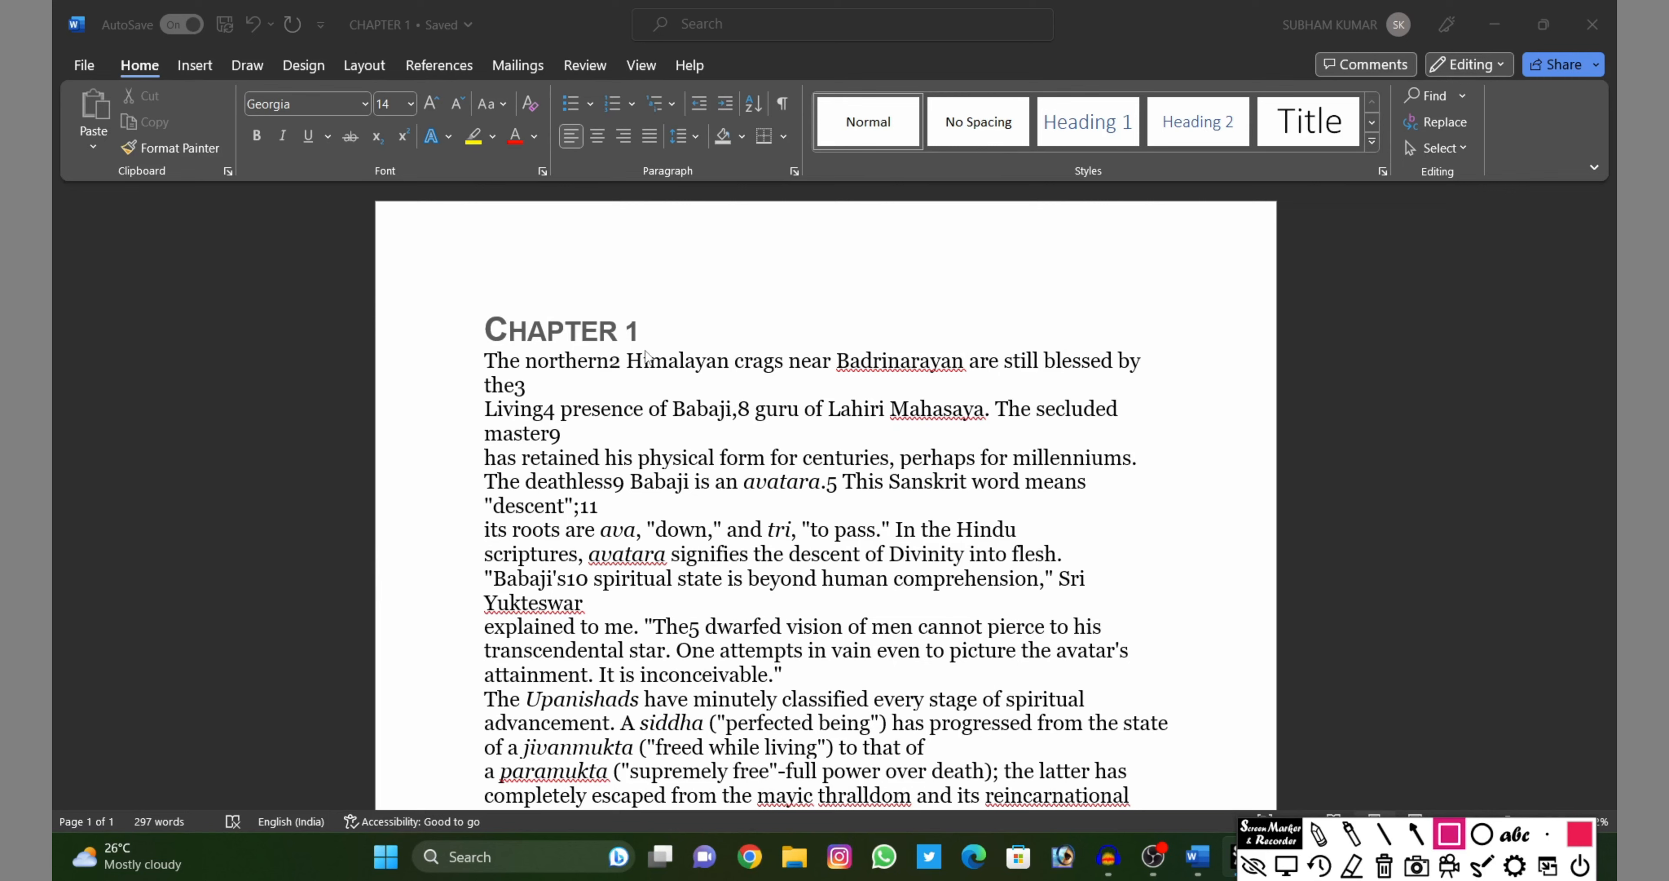
mouse_move(572, 369)
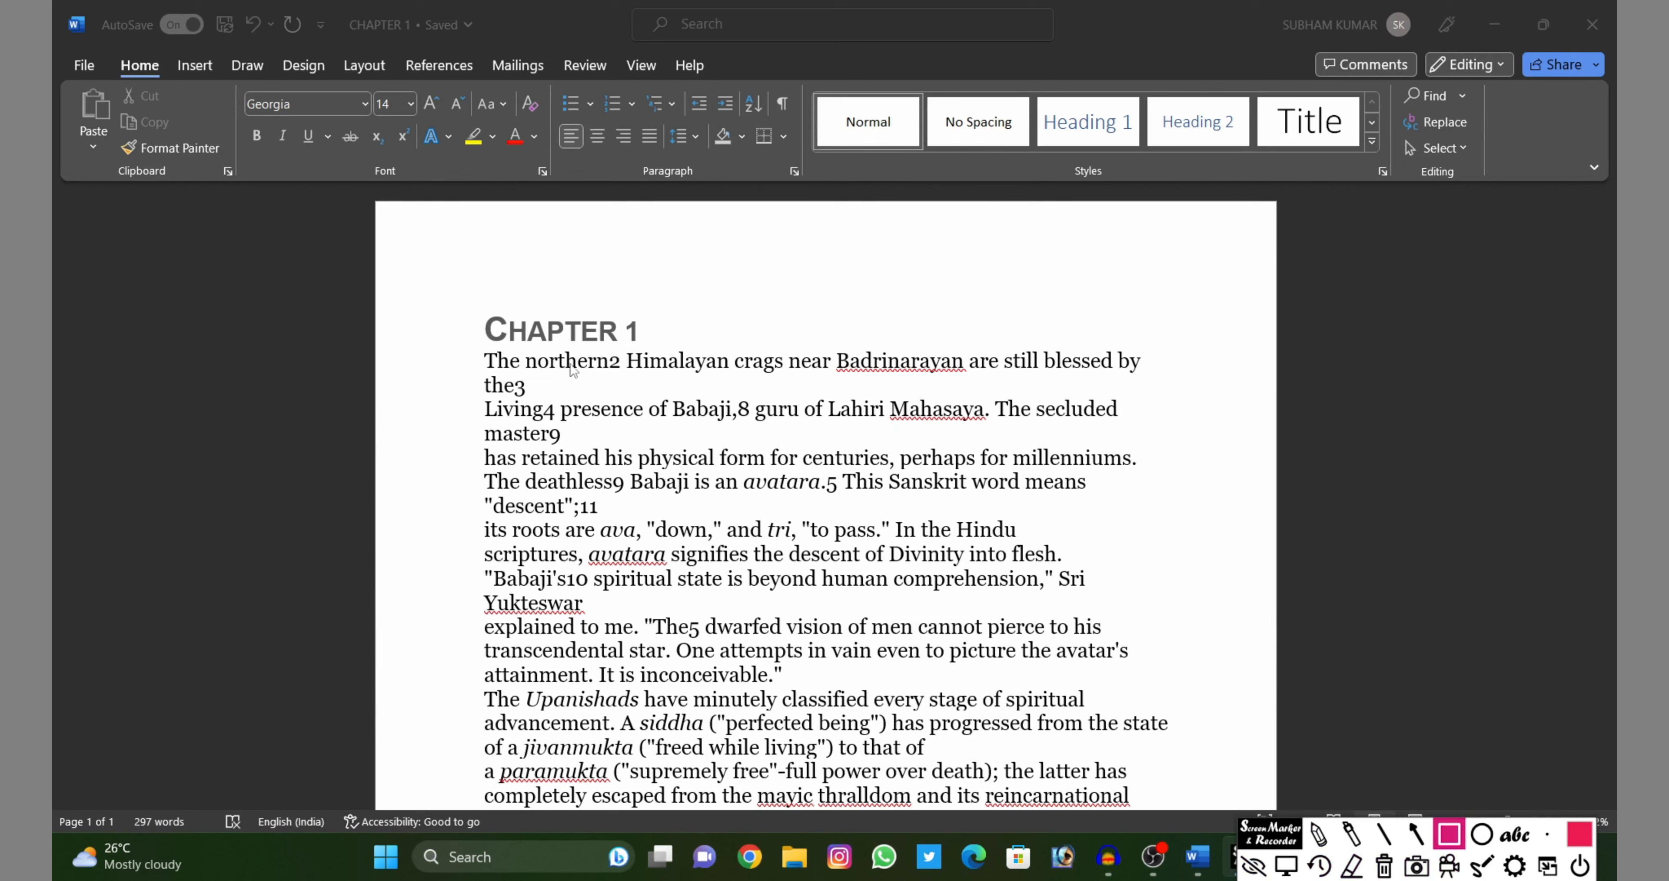
mouse_move(492, 317)
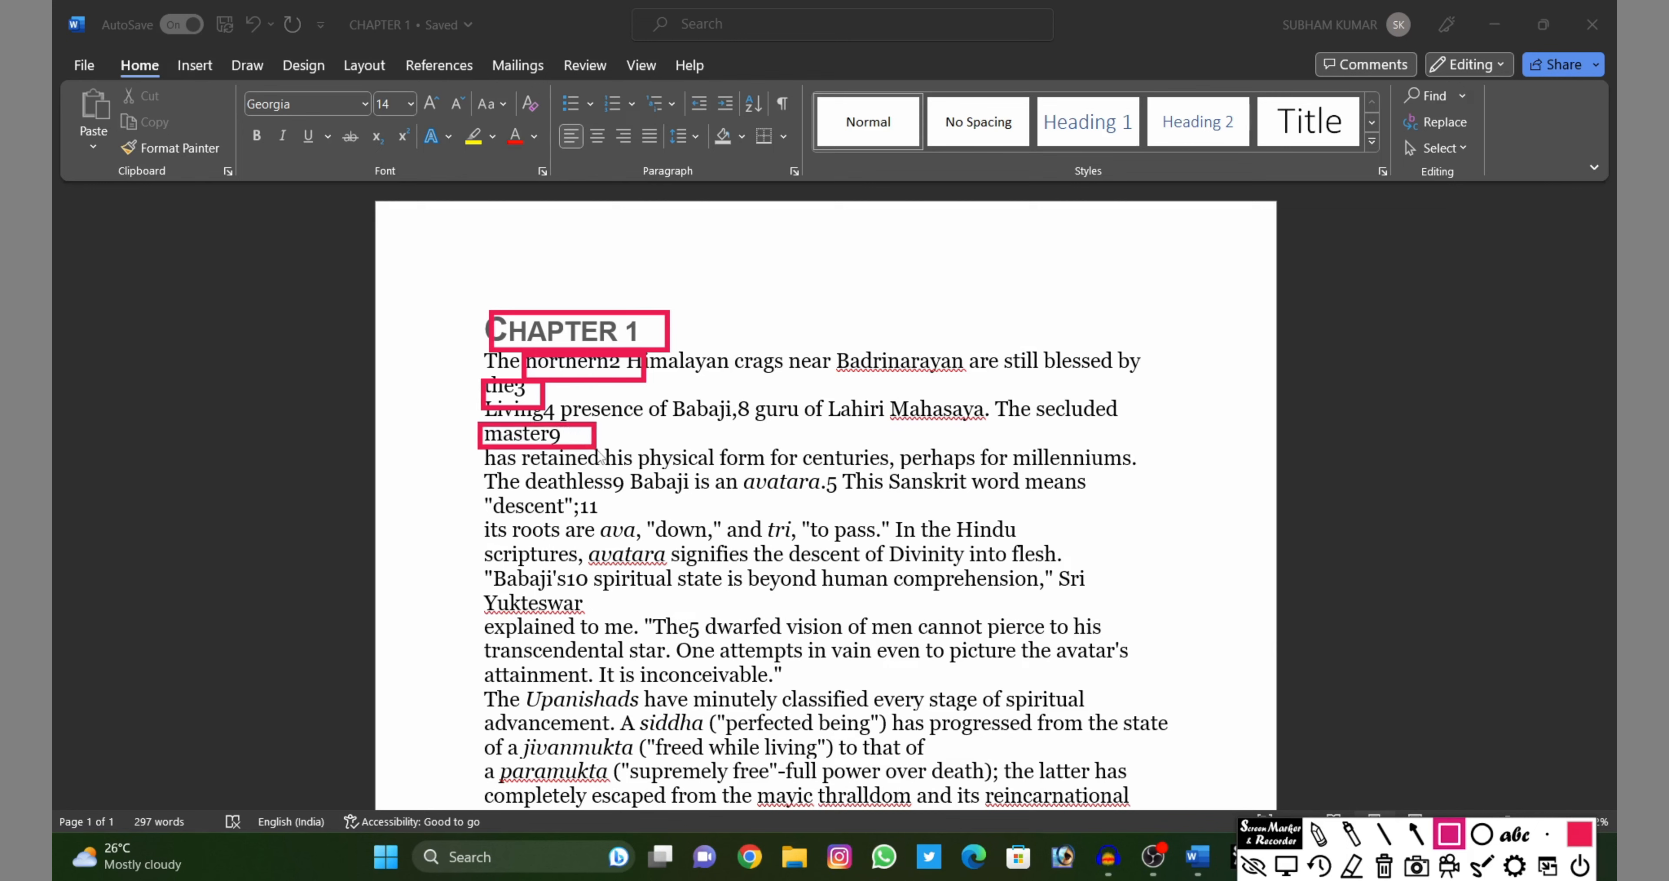
mouse_move(702, 391)
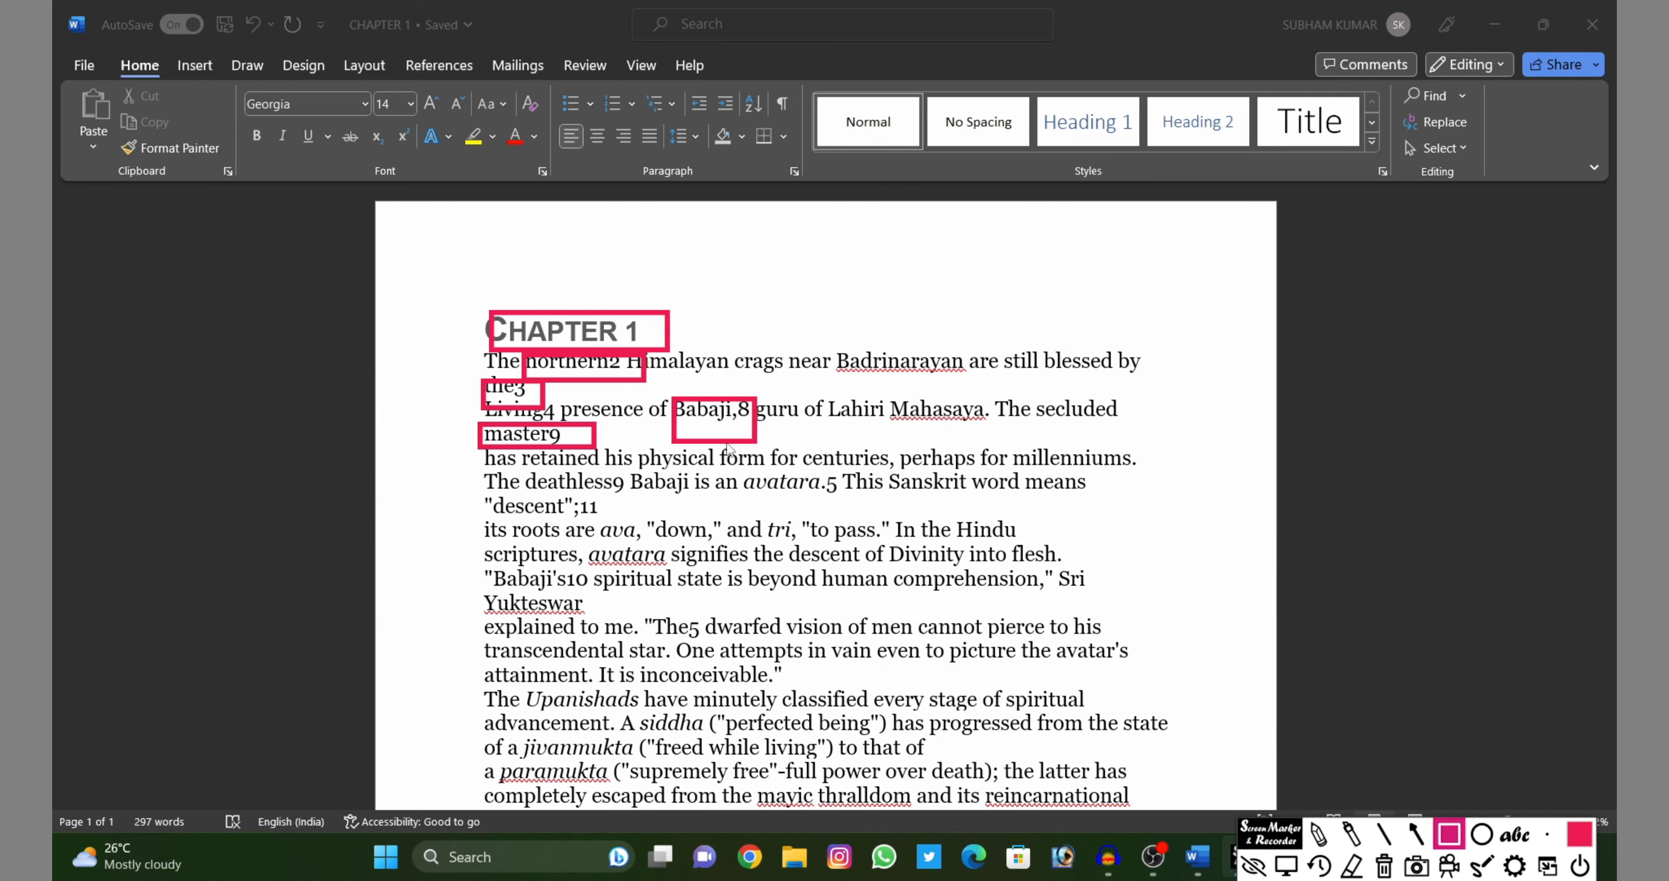
mouse_move(157, 605)
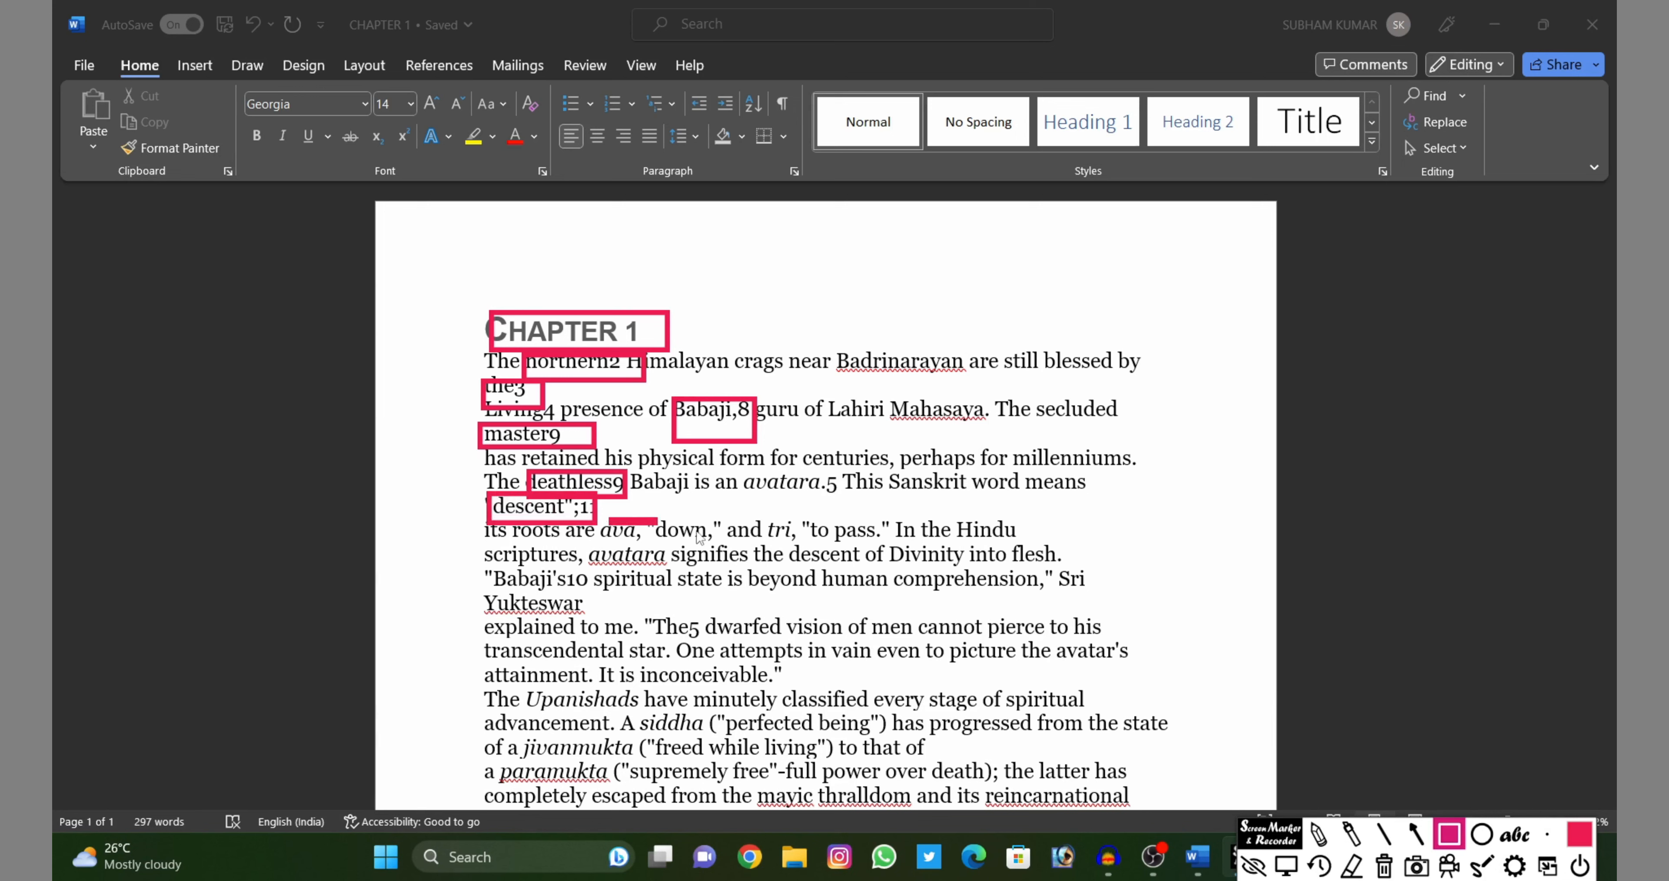
mouse_move(1293, 697)
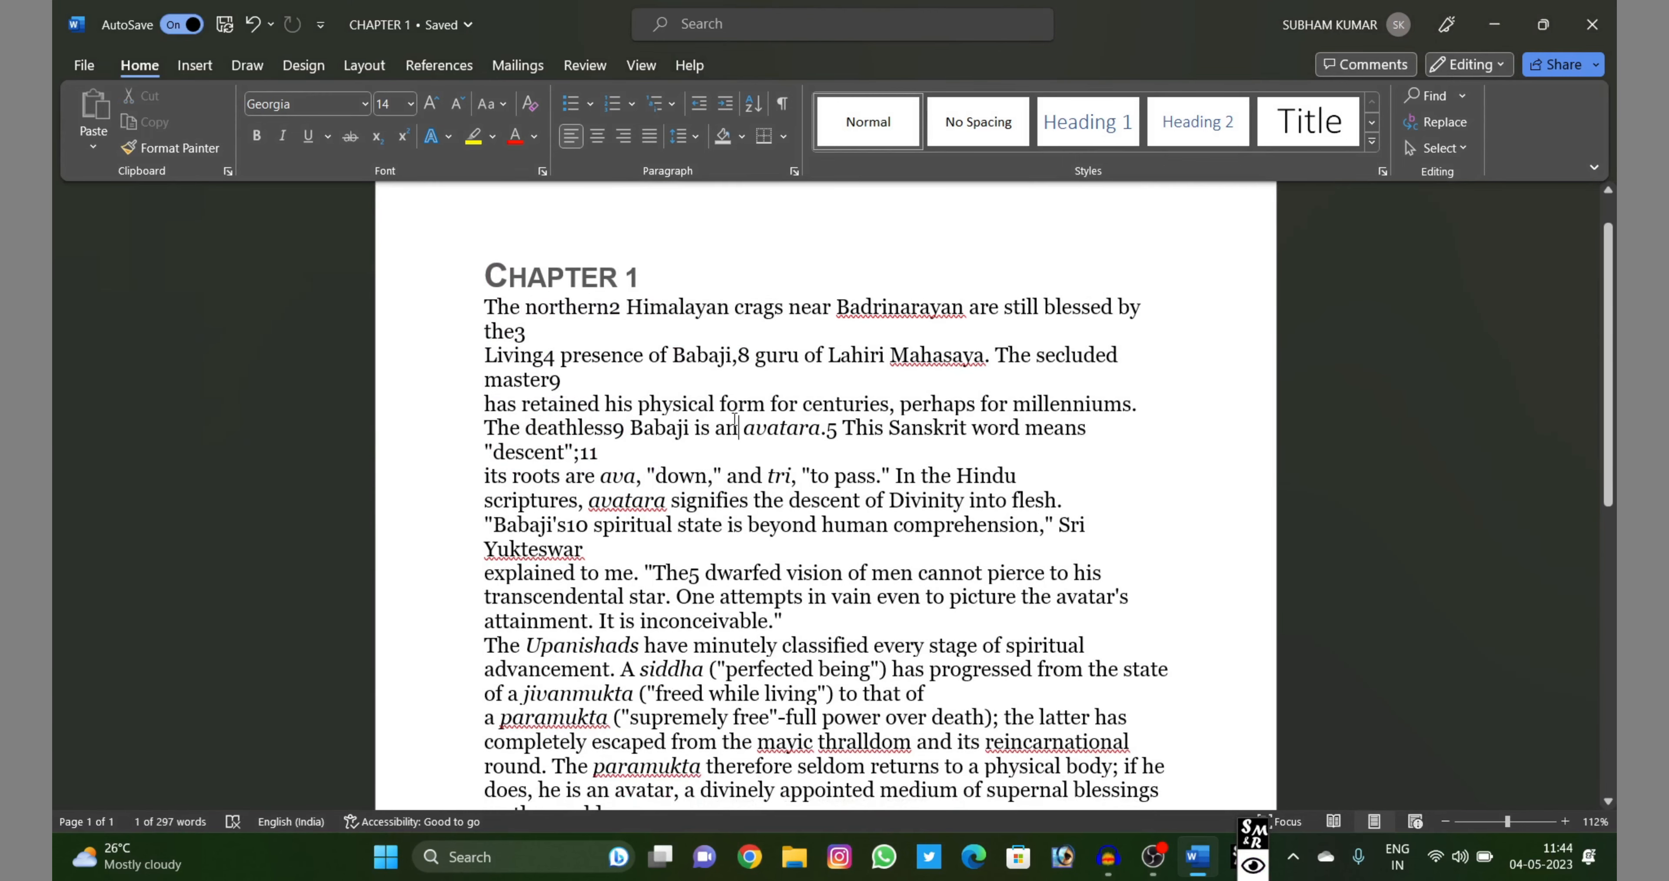
Review the chapter text, briefly bring up Find and Replace and dismiss it unchanged
scroll(up, 3)
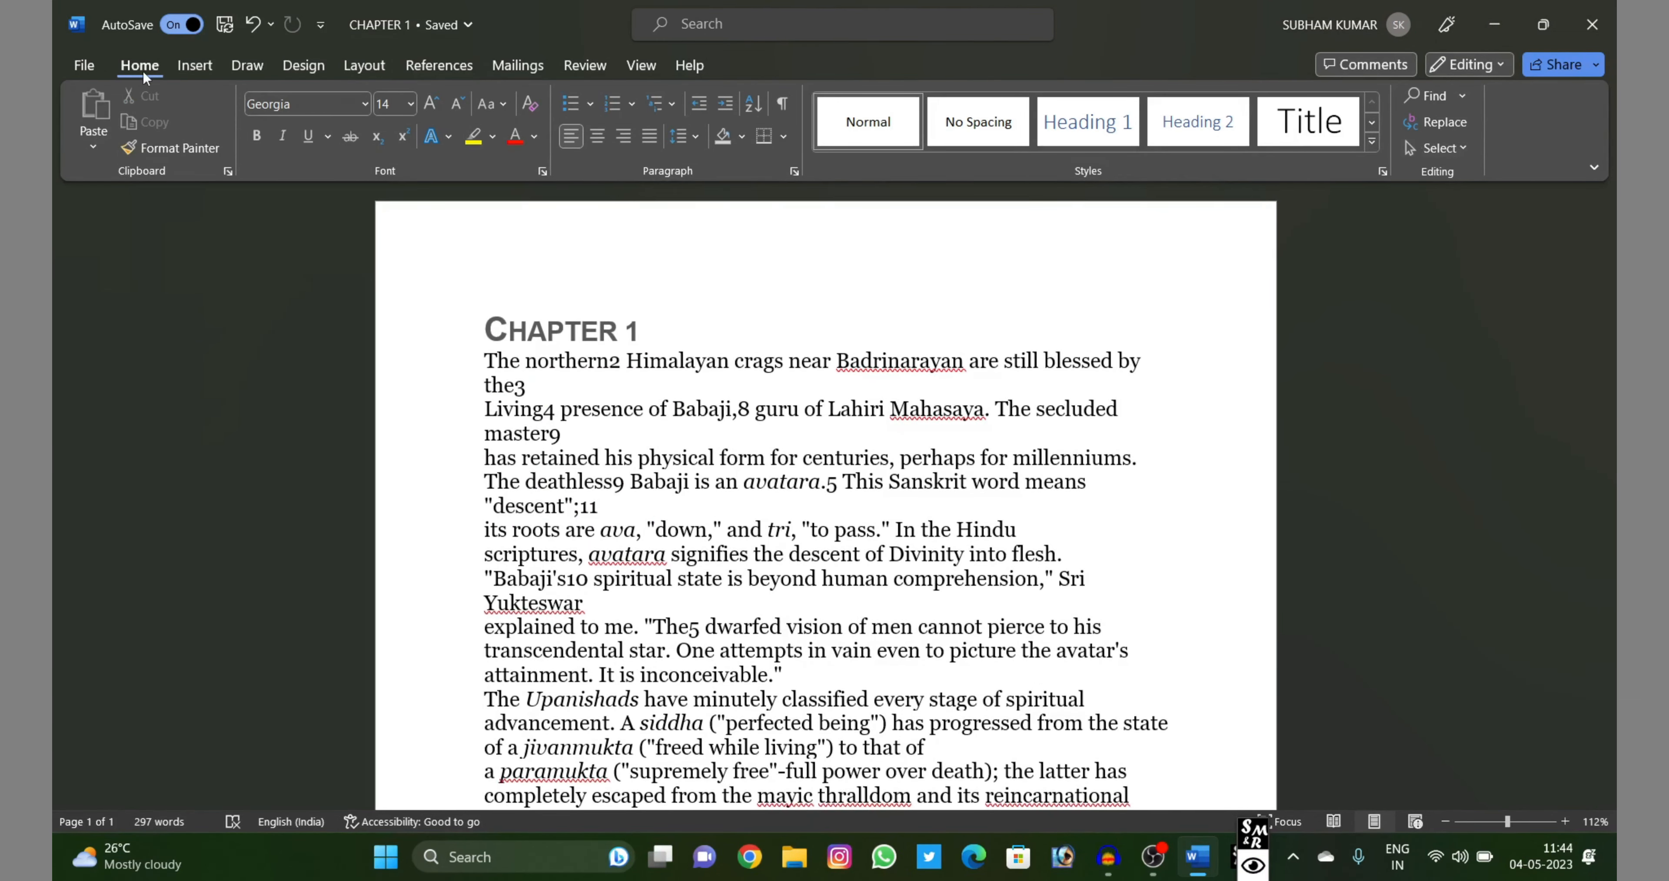
scroll(down, 3)
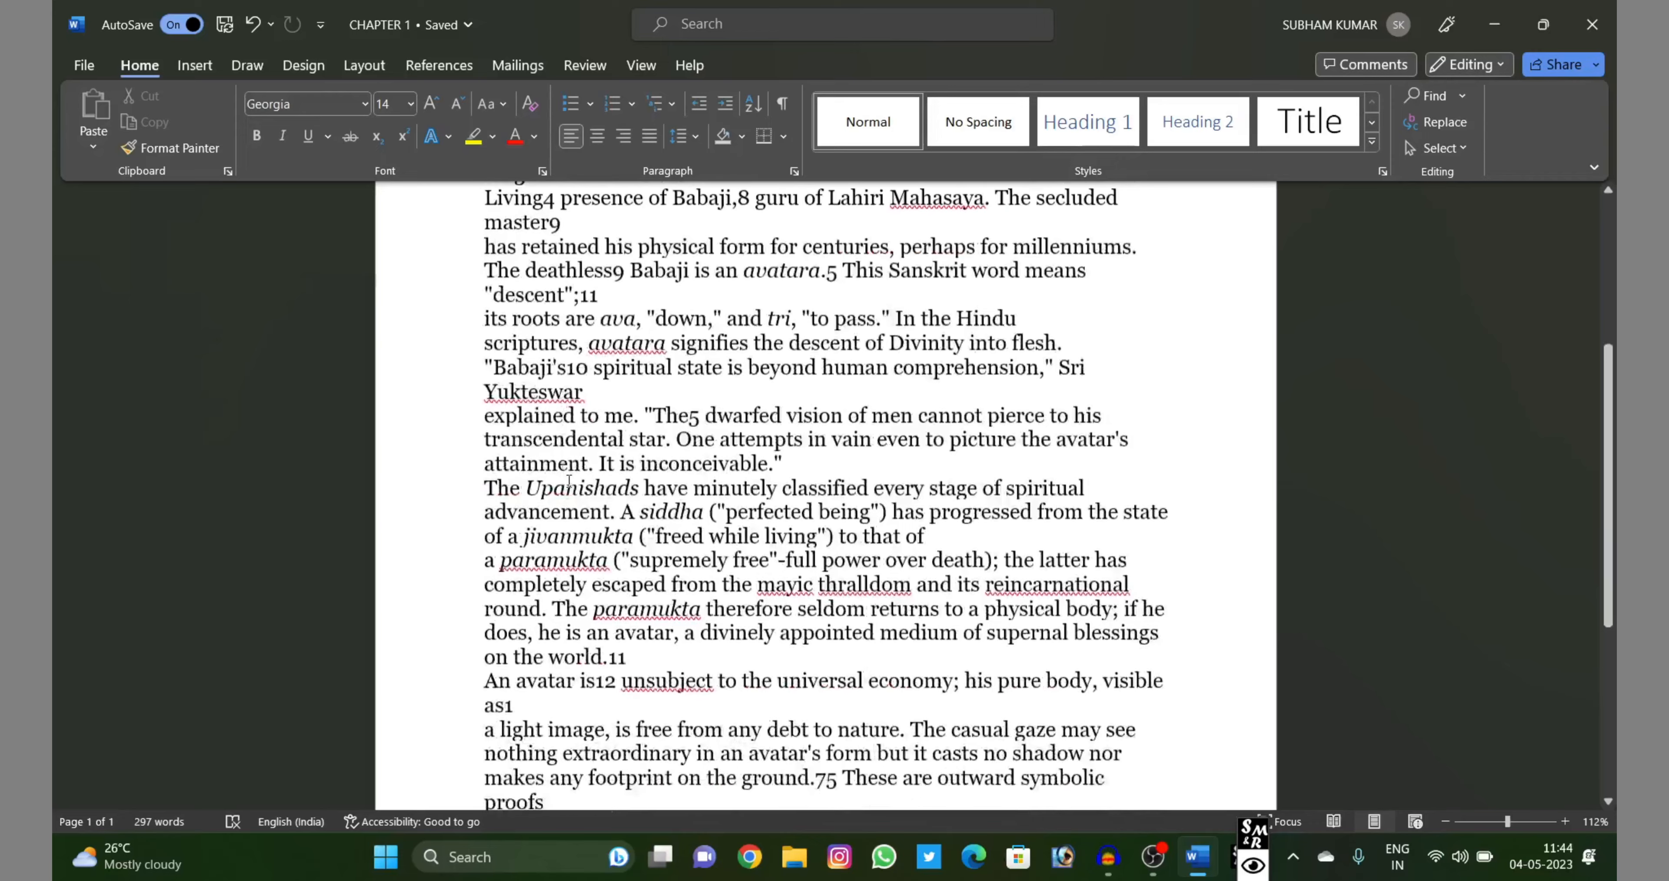
scroll(up, 3)
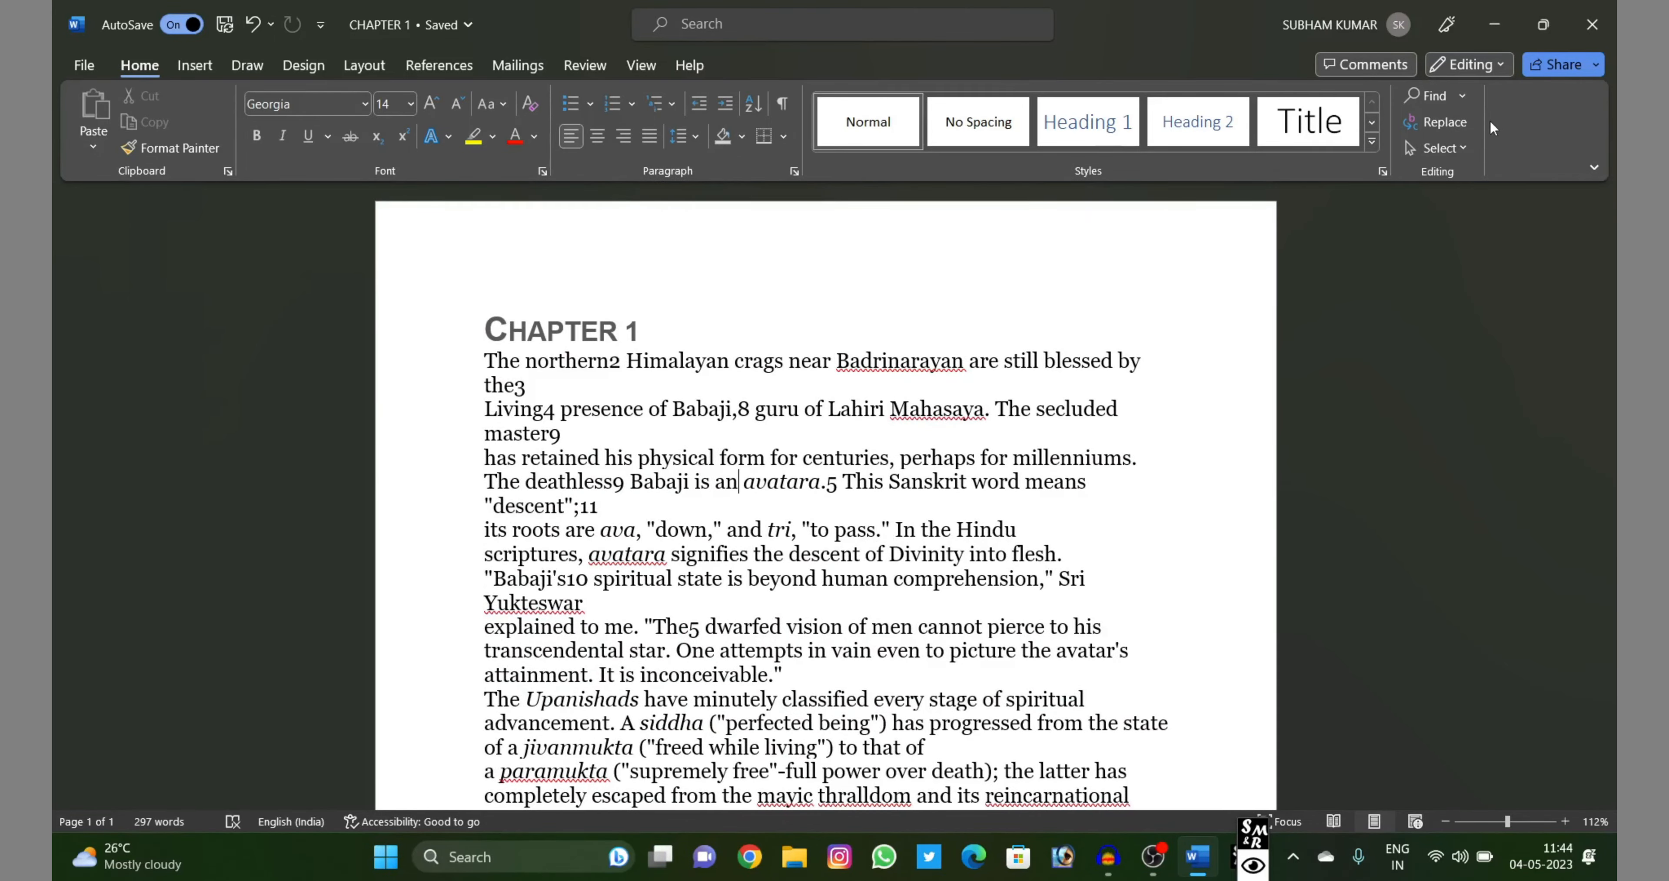
click(1443, 122)
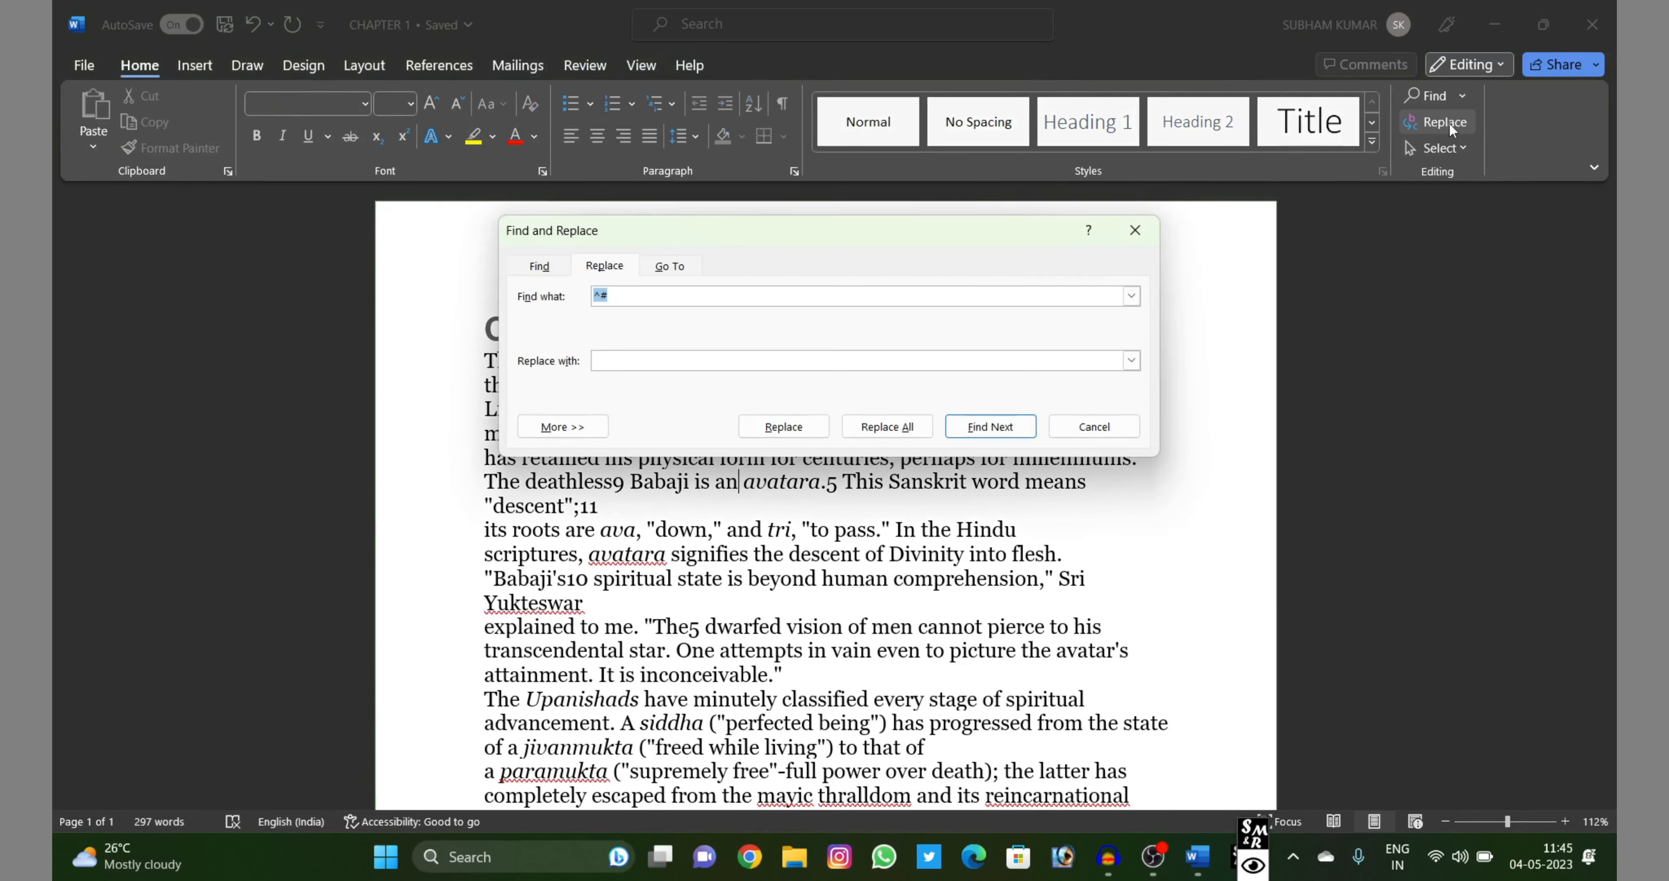
mouse_move(1134, 231)
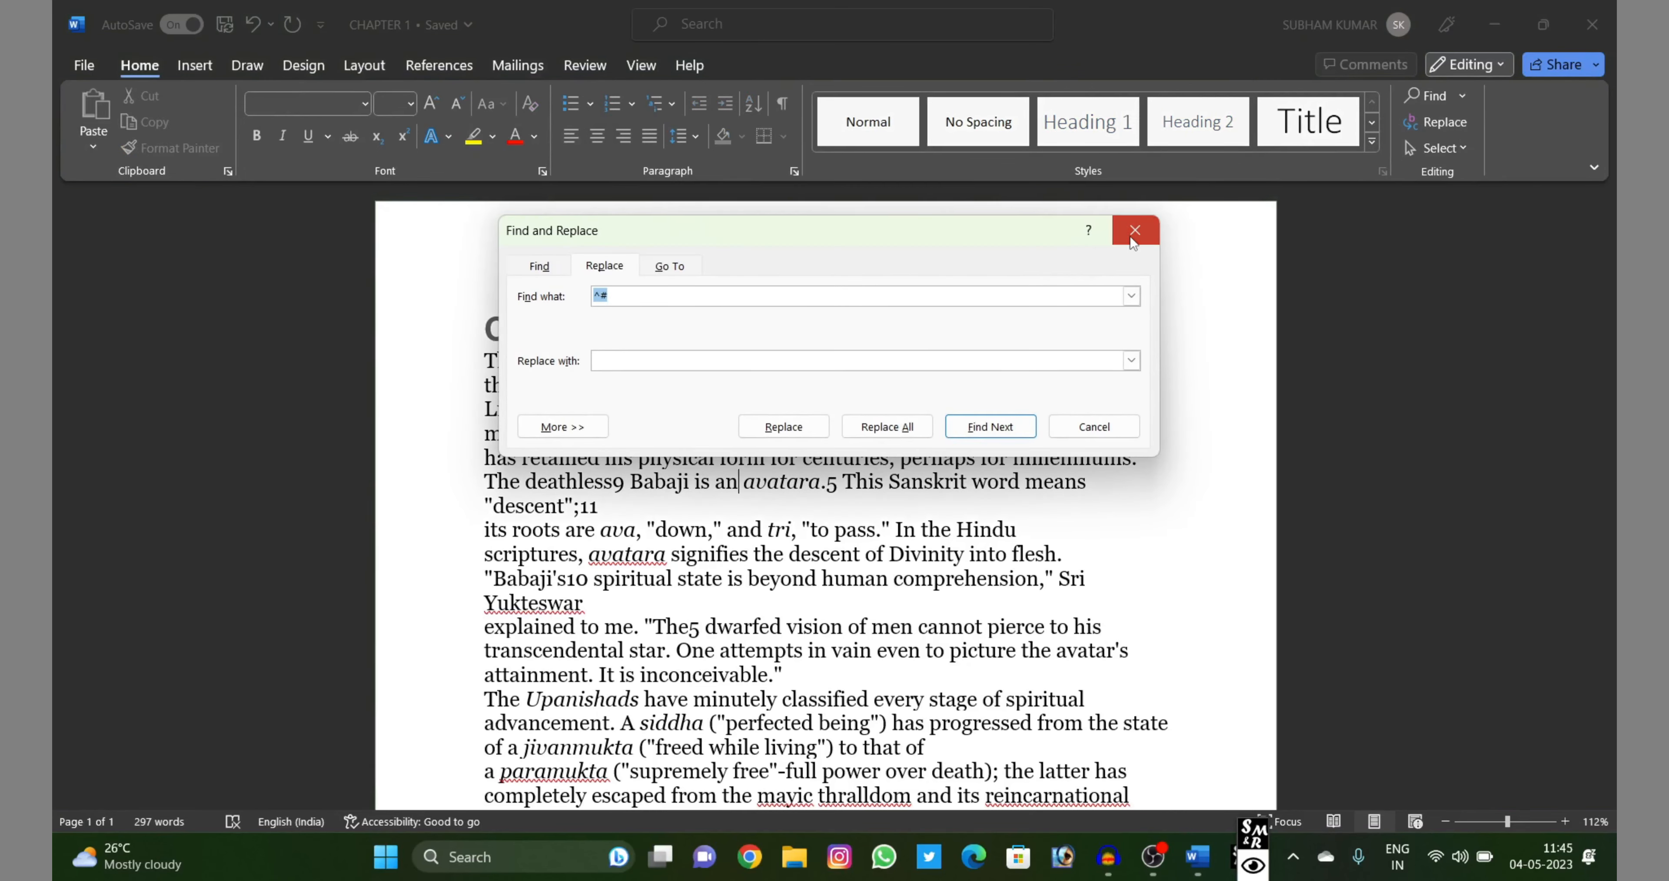
click(1134, 230)
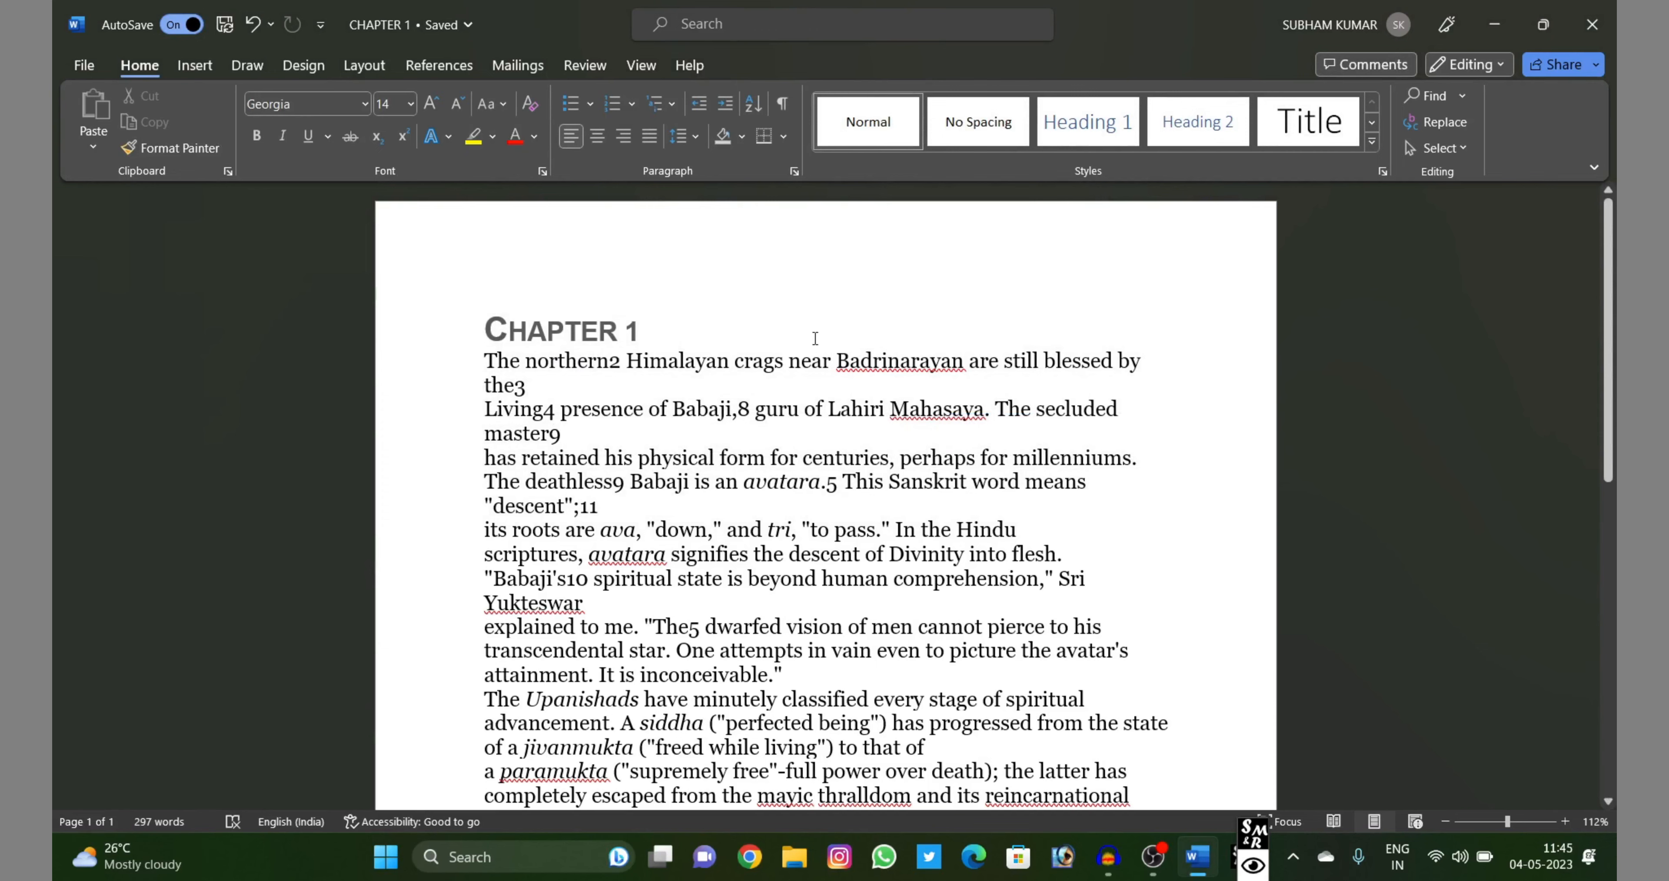
click(1436, 122)
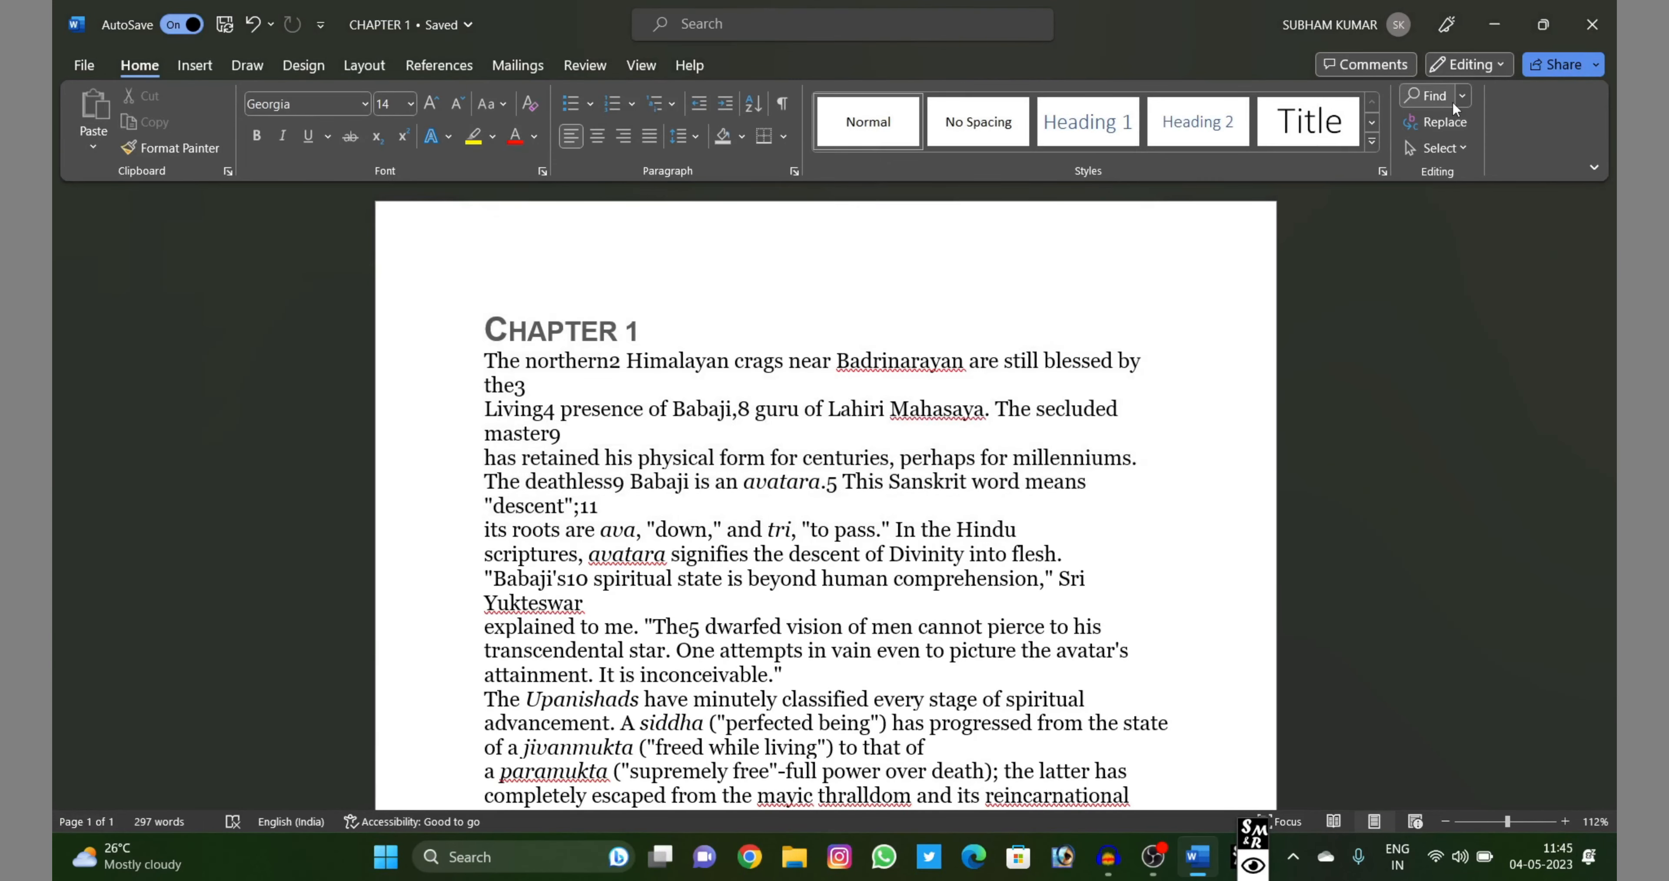
Replace every digit with nothing using ^# in Find what and Replace All
click(1443, 122)
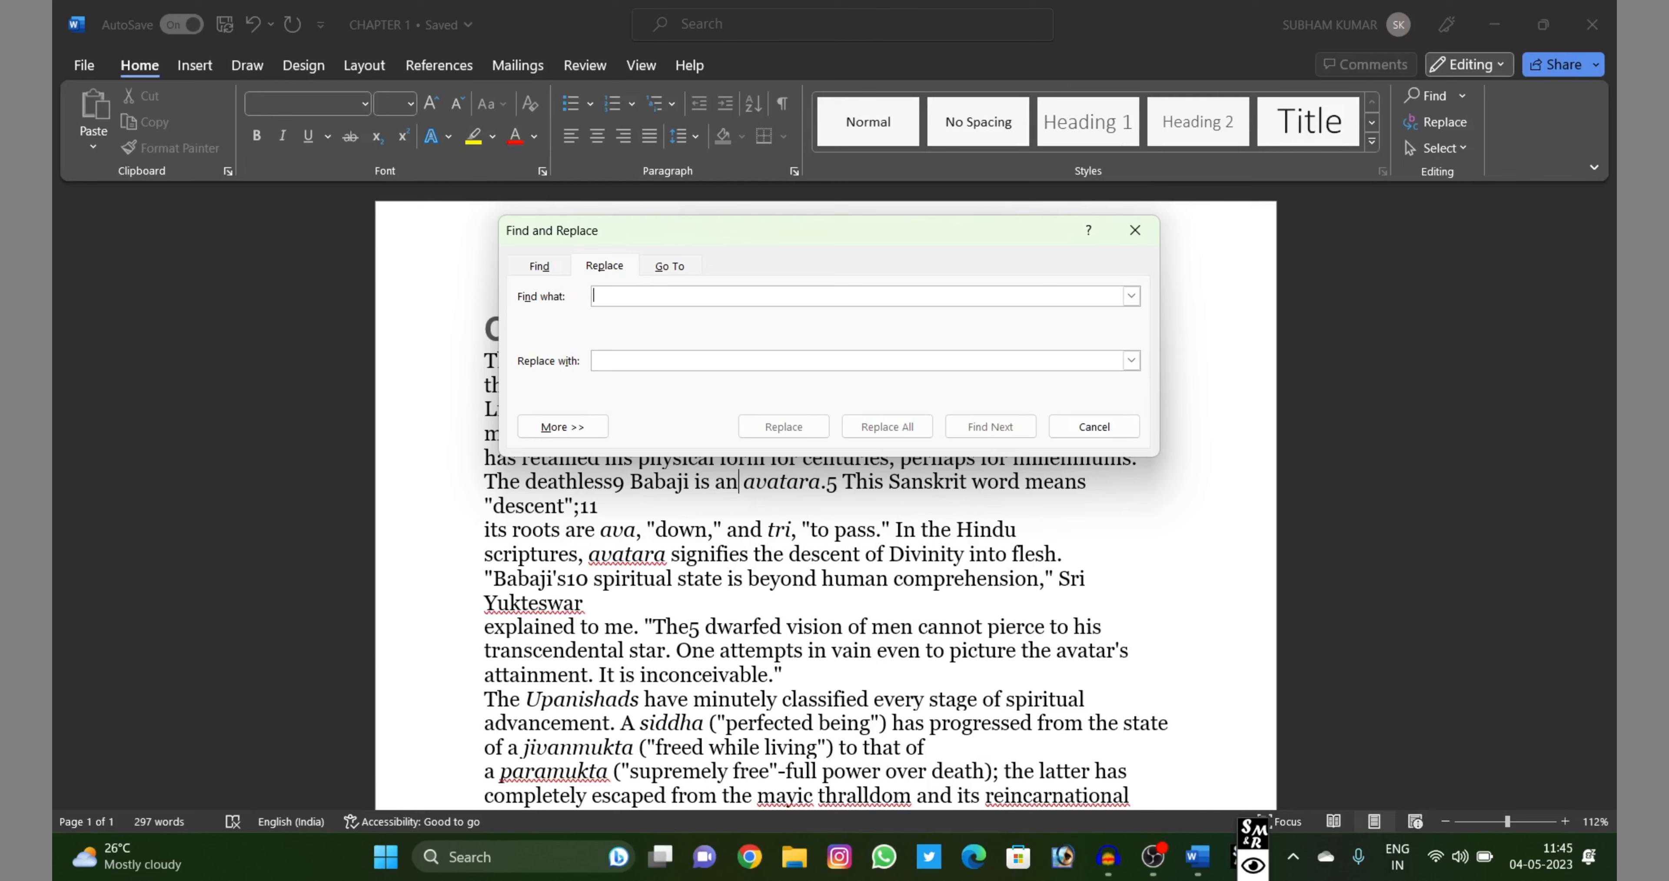
text(^)
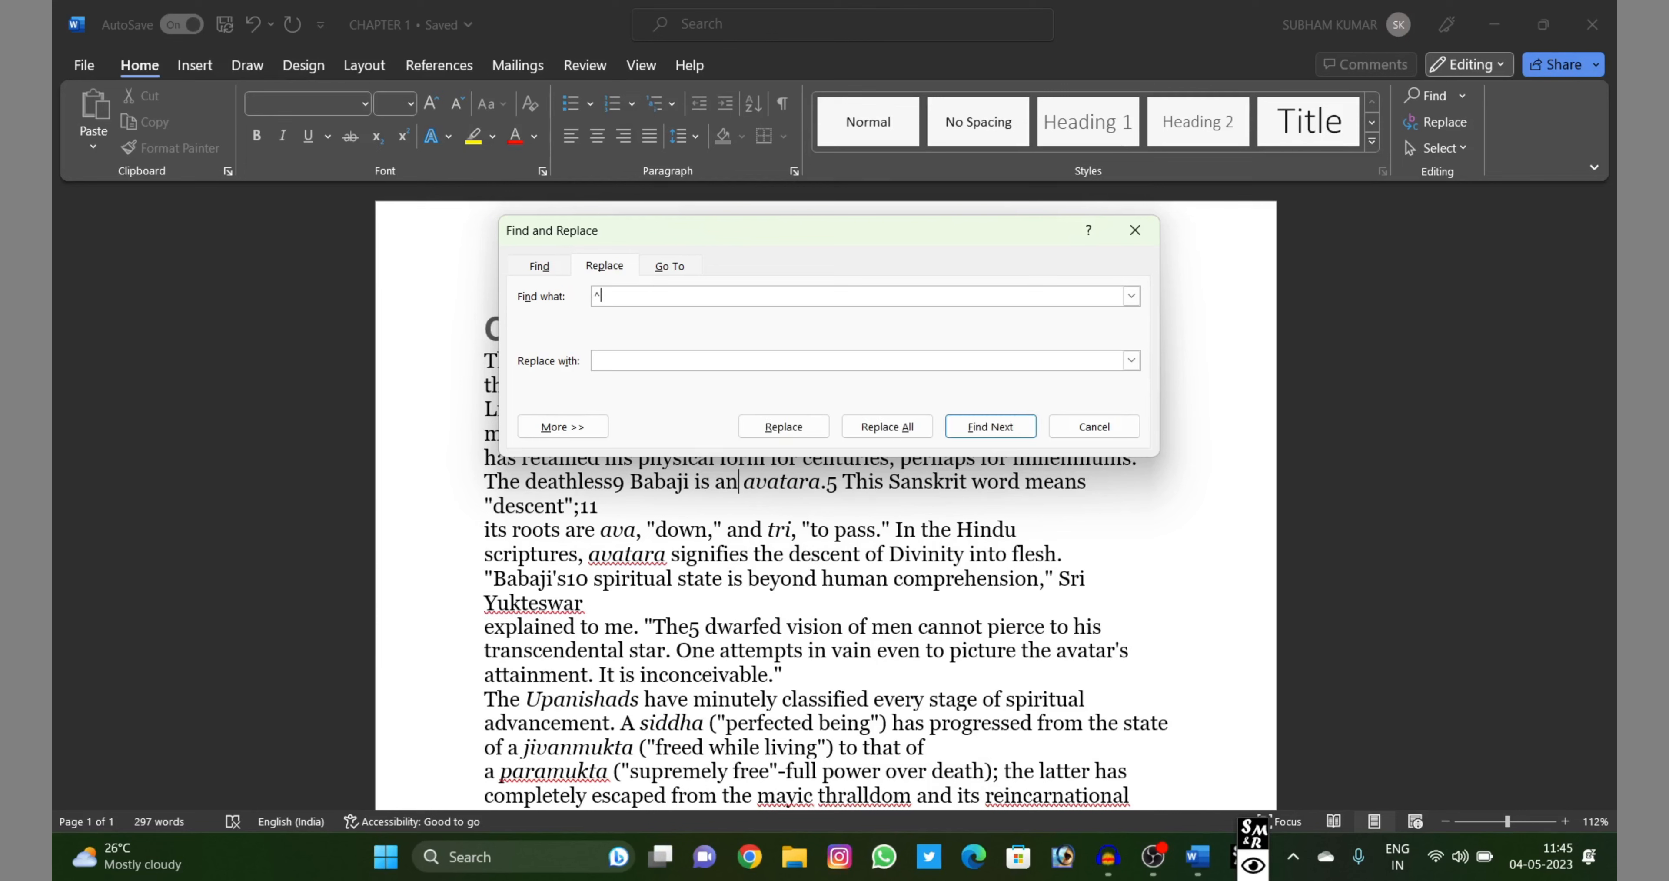
text(#)
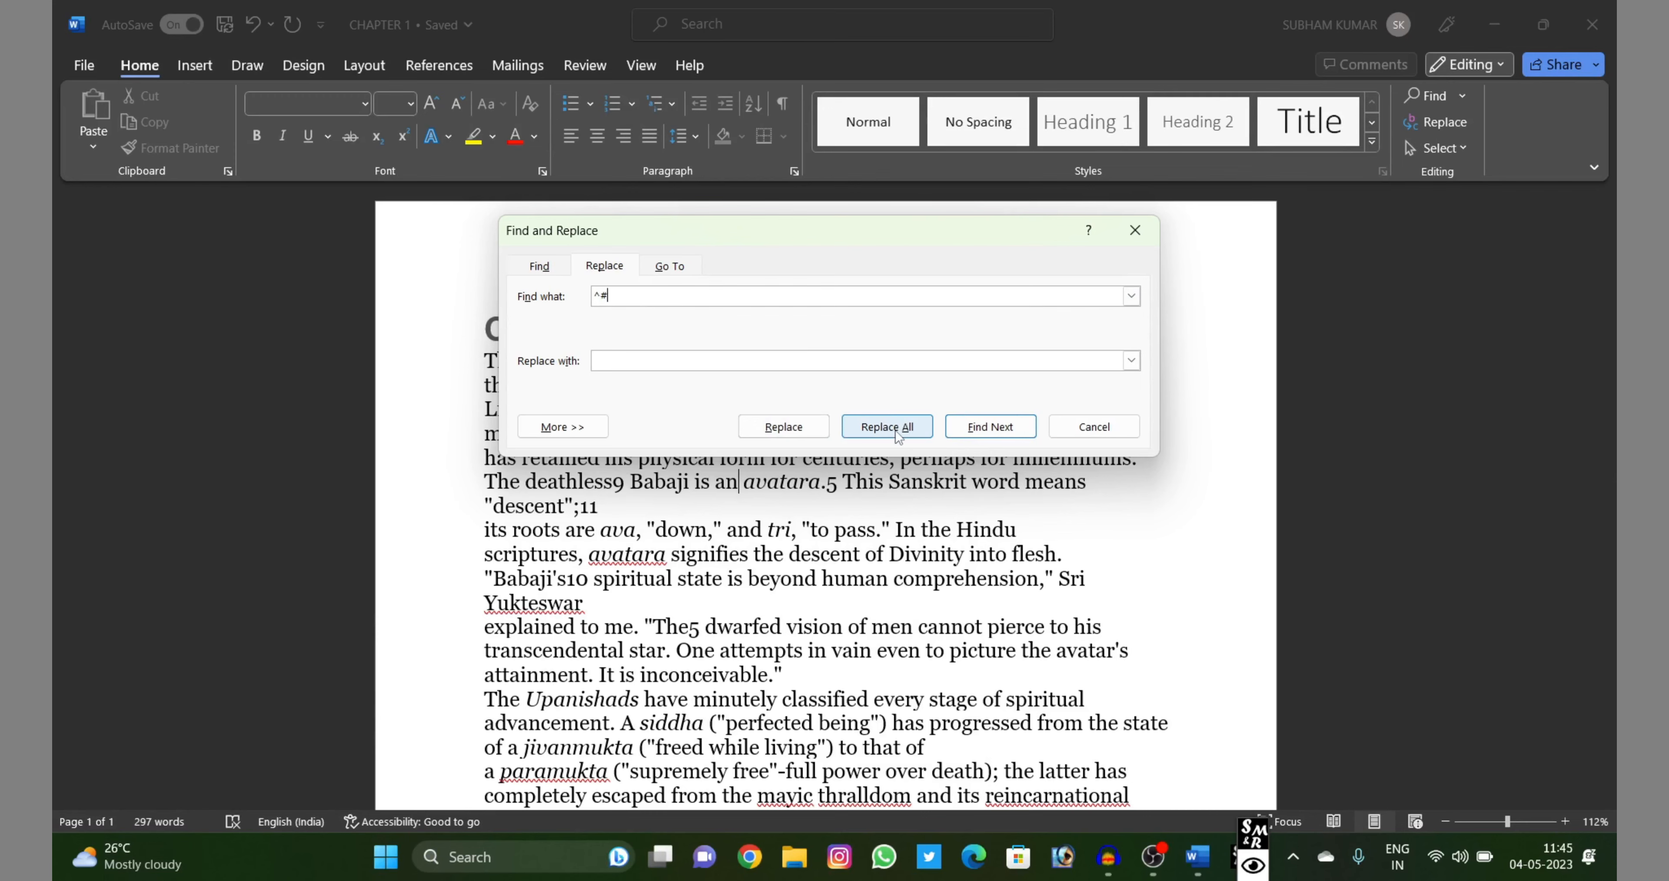
click(887, 426)
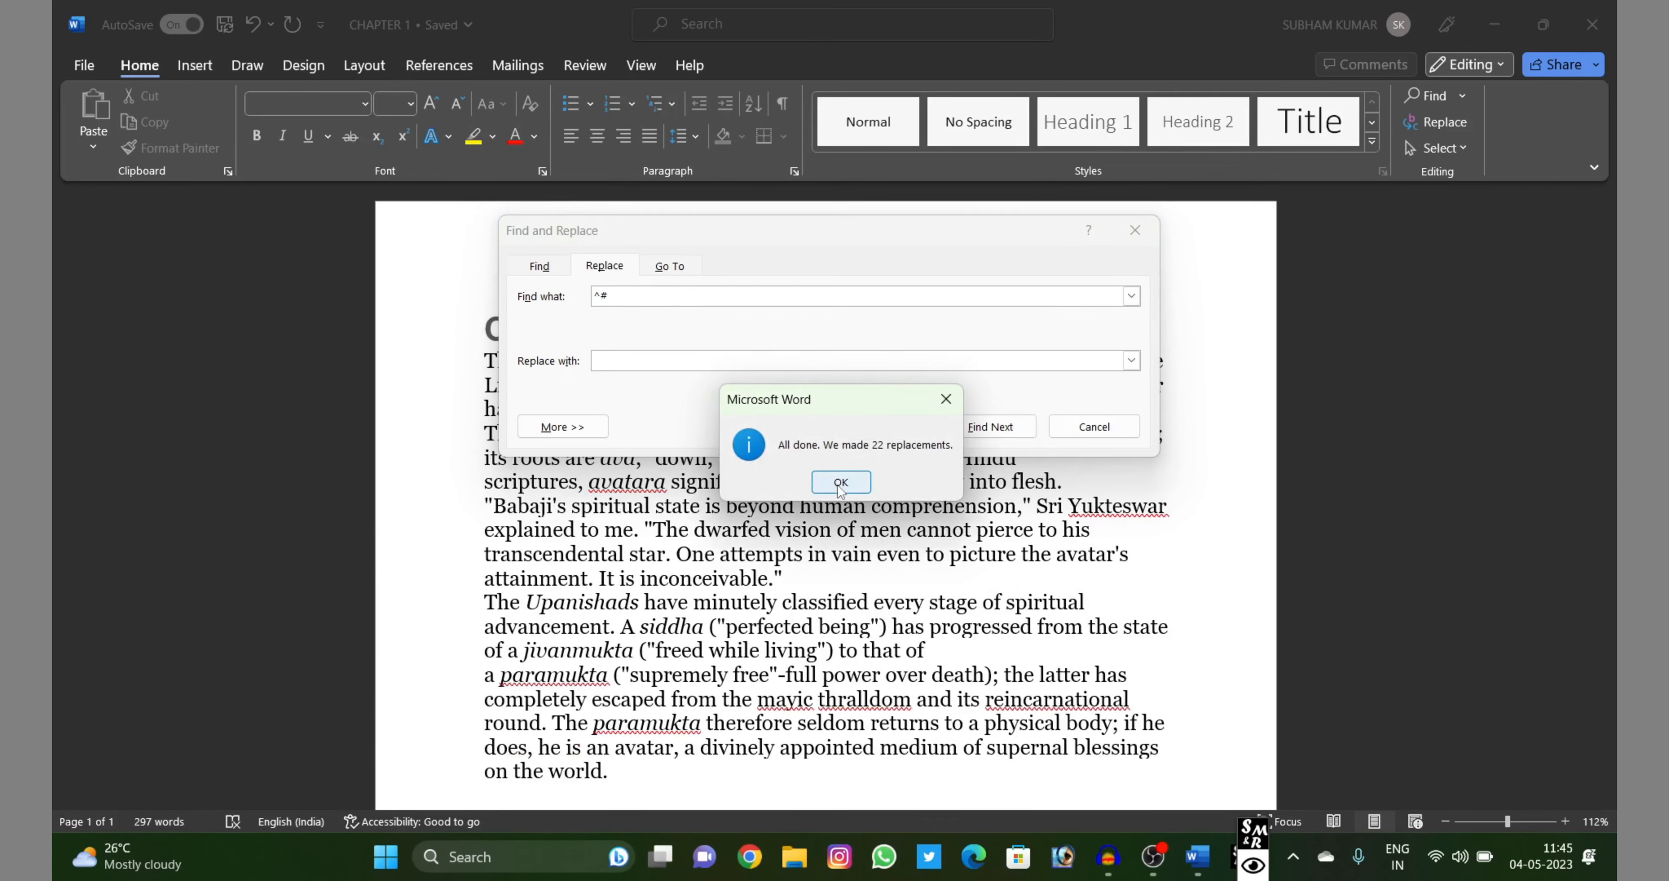
Dismiss the 22-replacements report and scroll the chapter to confirm it reads digit-free
click(840, 482)
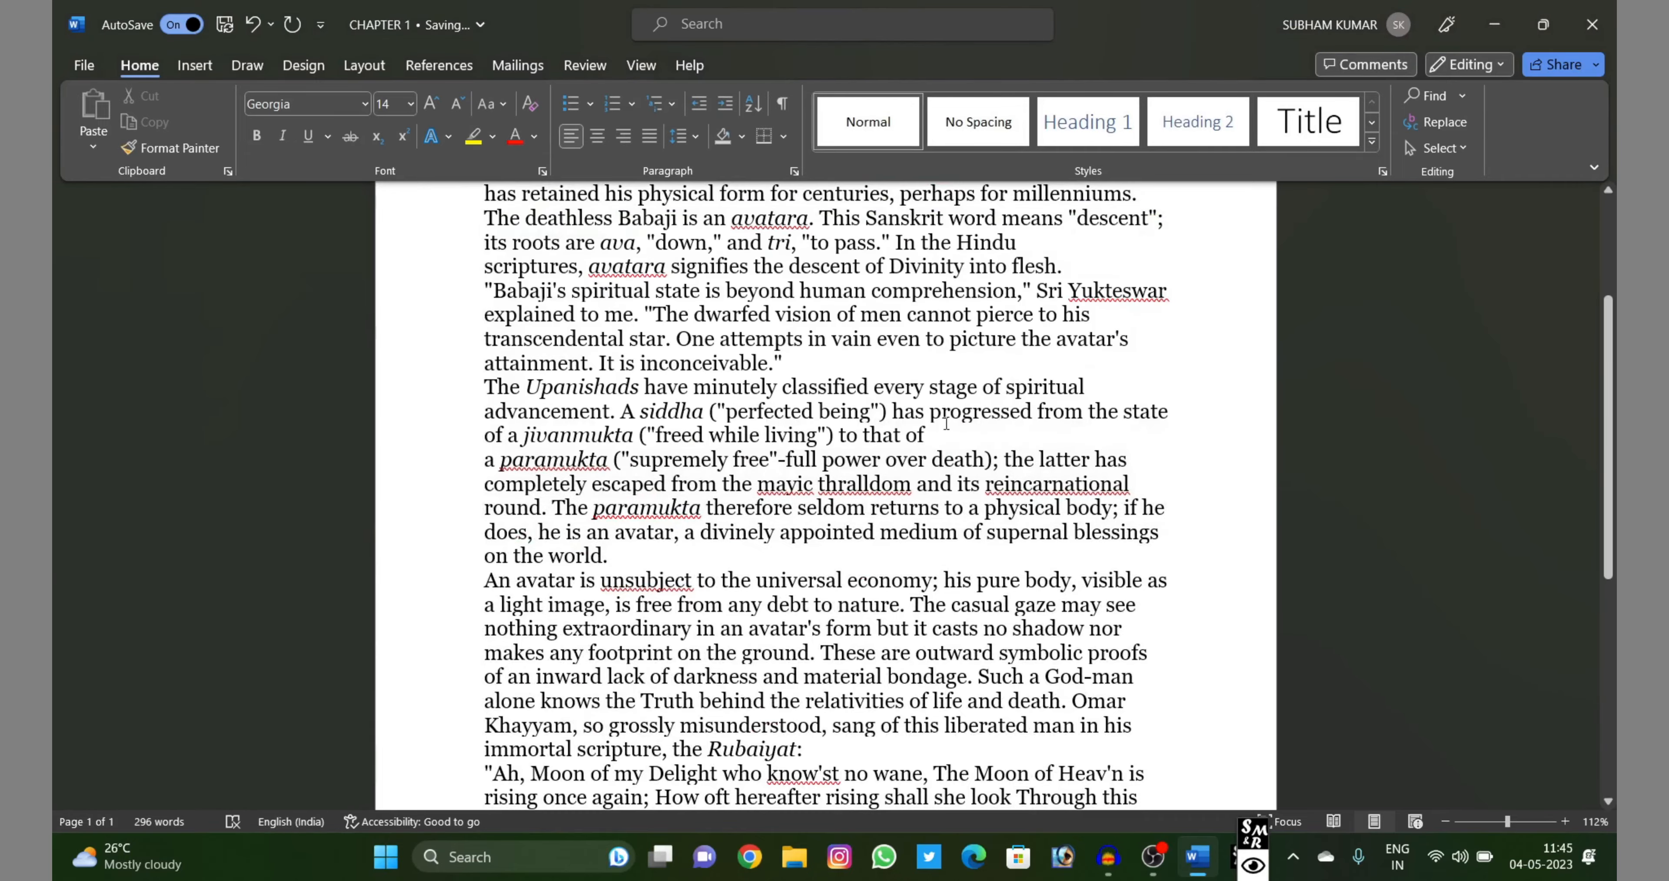
scroll(up, 3)
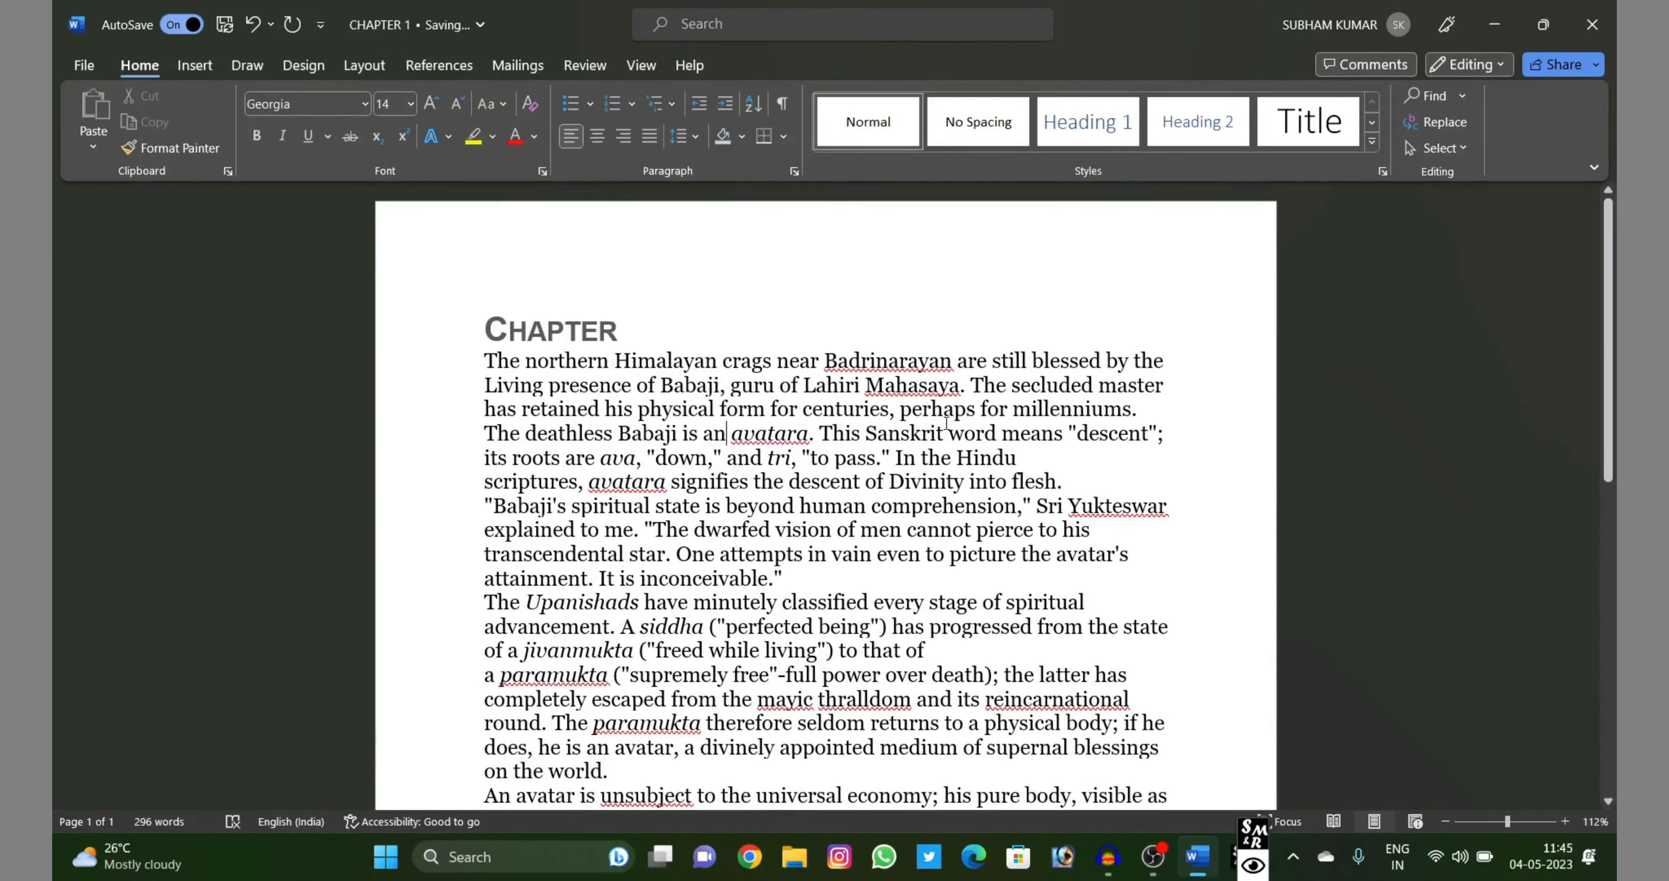
scroll(down, 3)
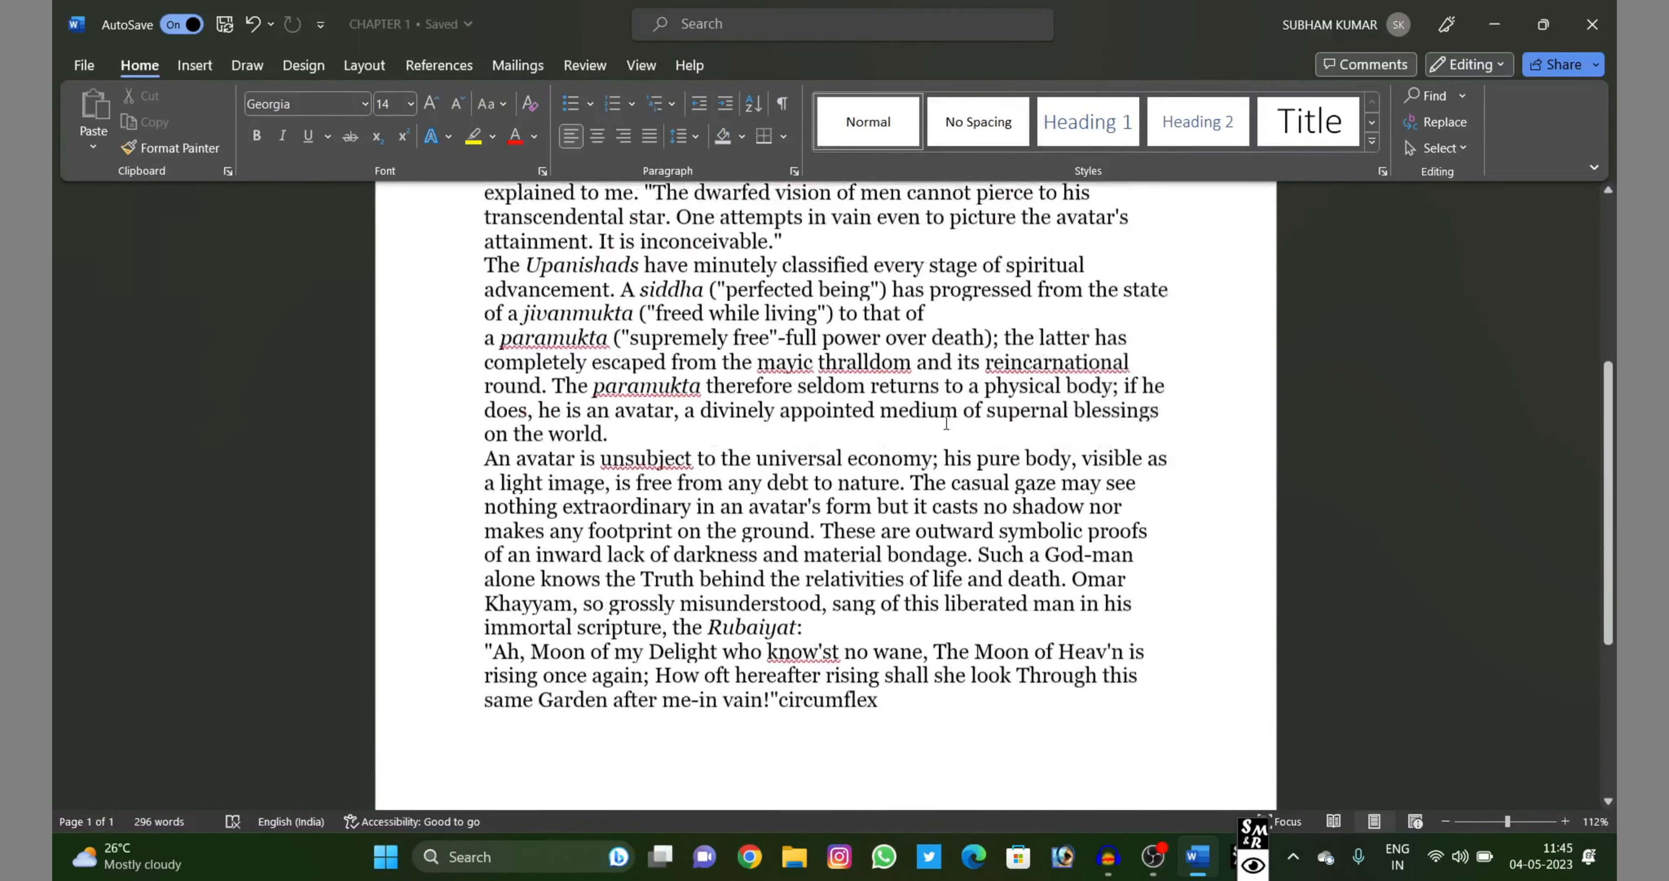
scroll(down, 3)
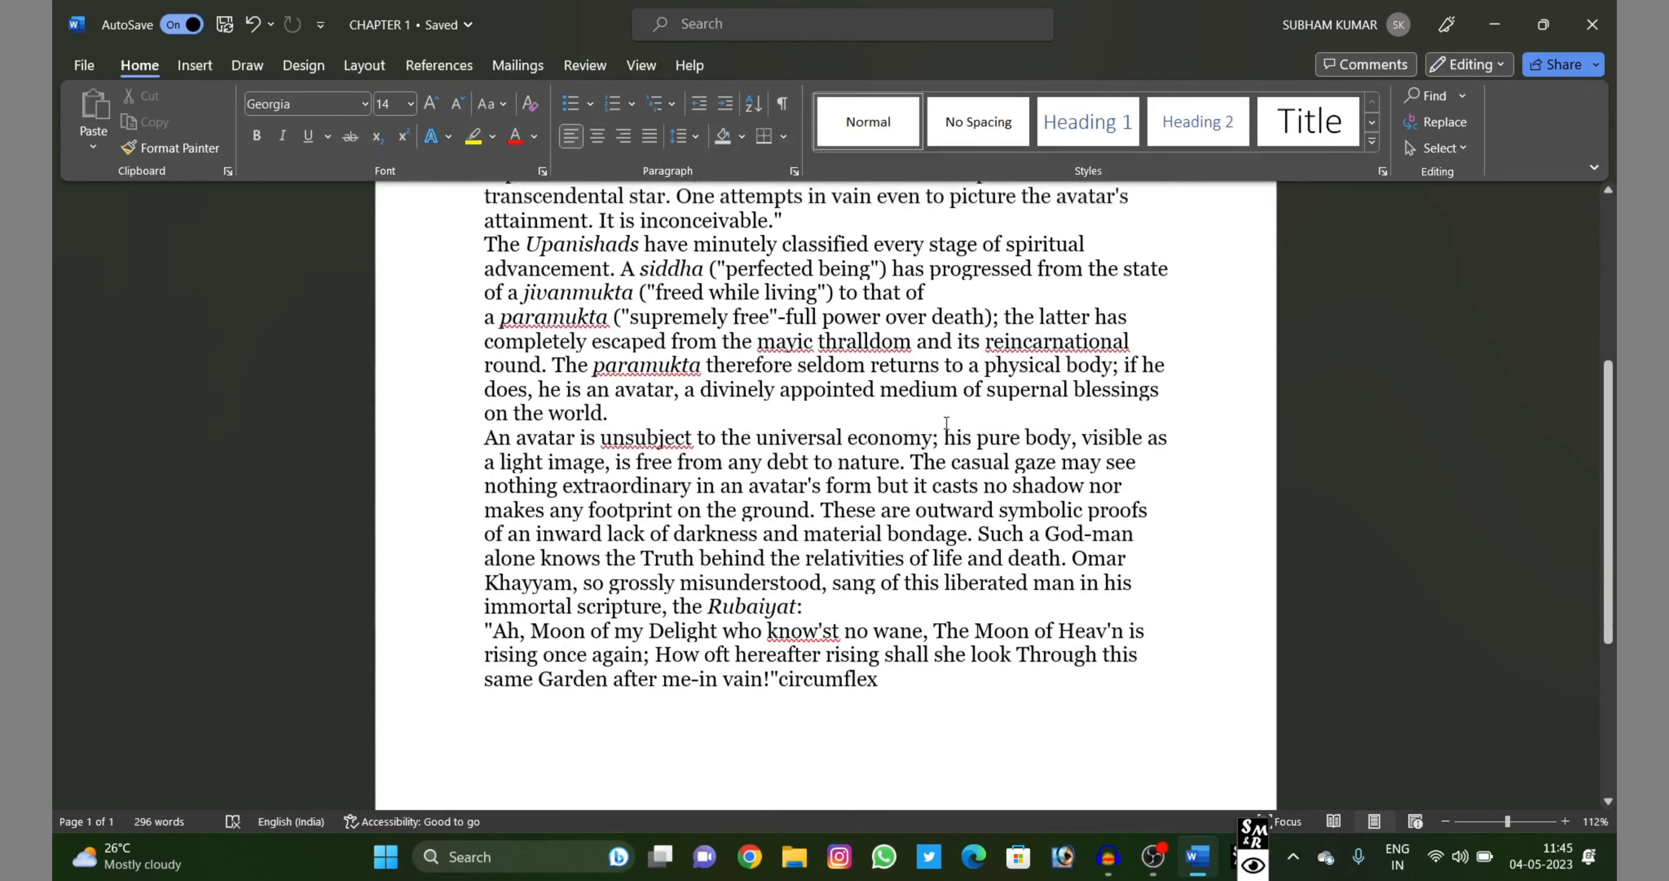
scroll(up, 3)
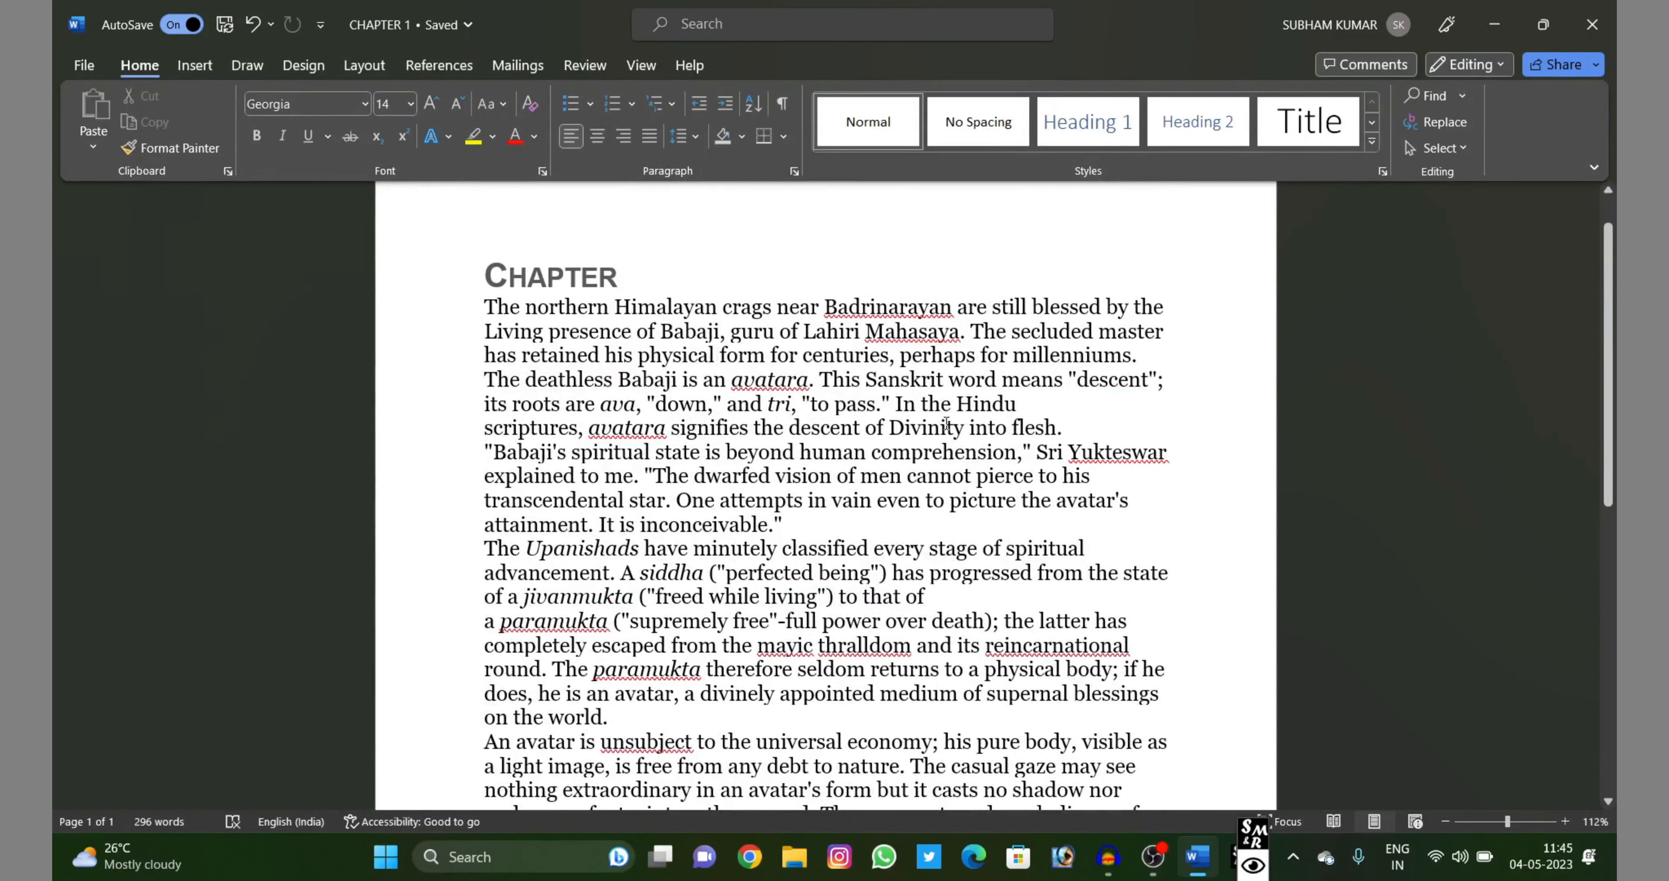
scroll(down, 3)
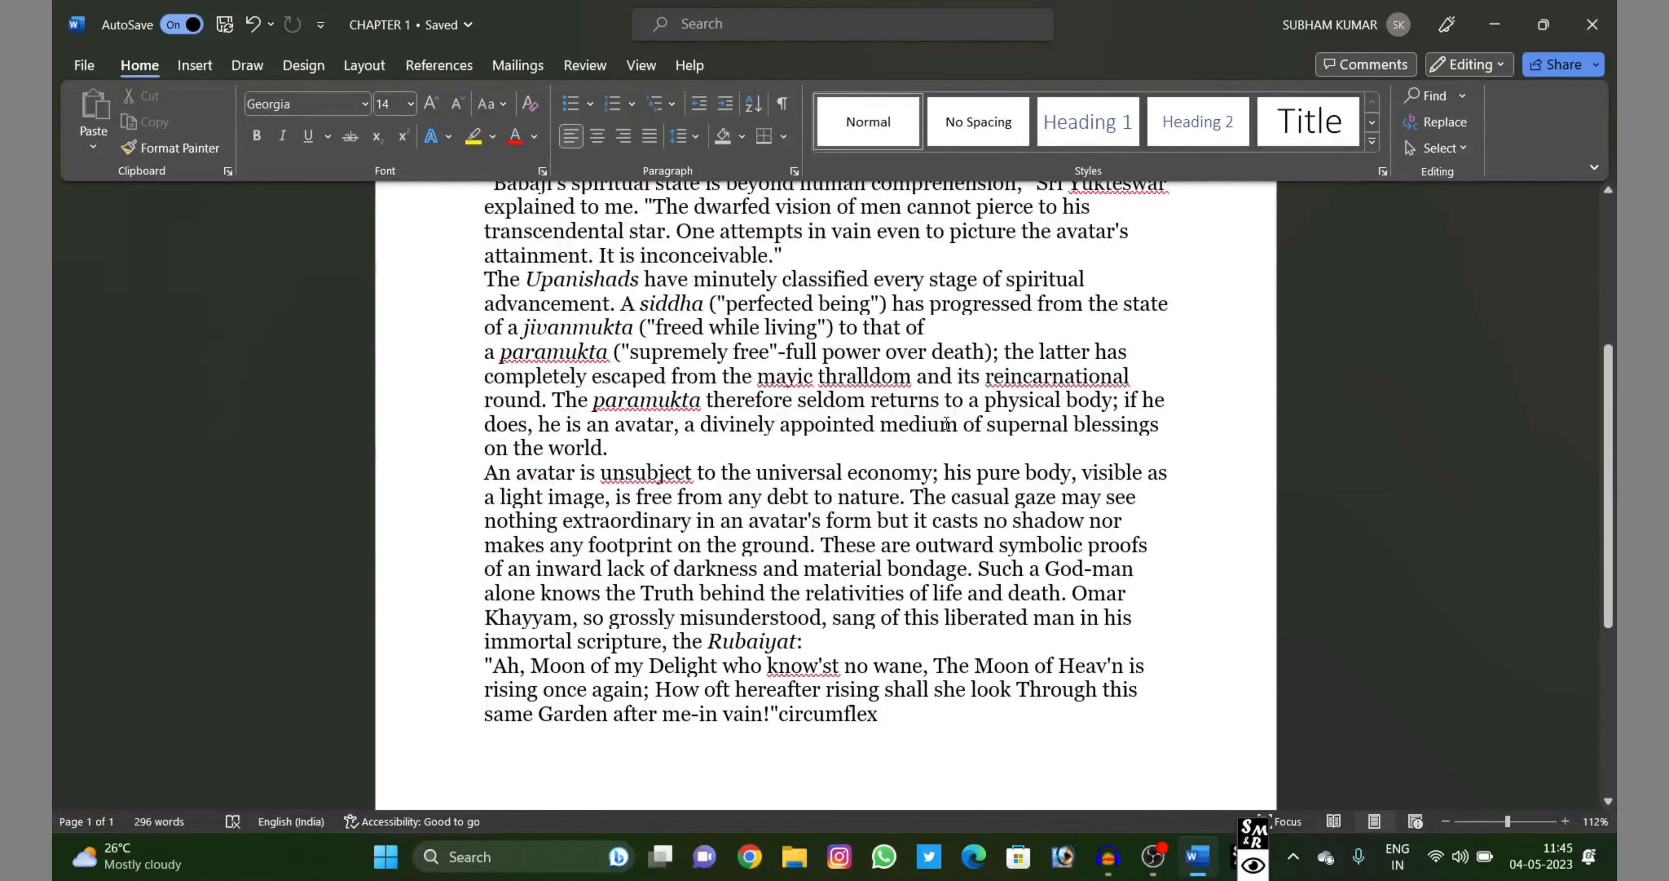
scroll(up, 3)
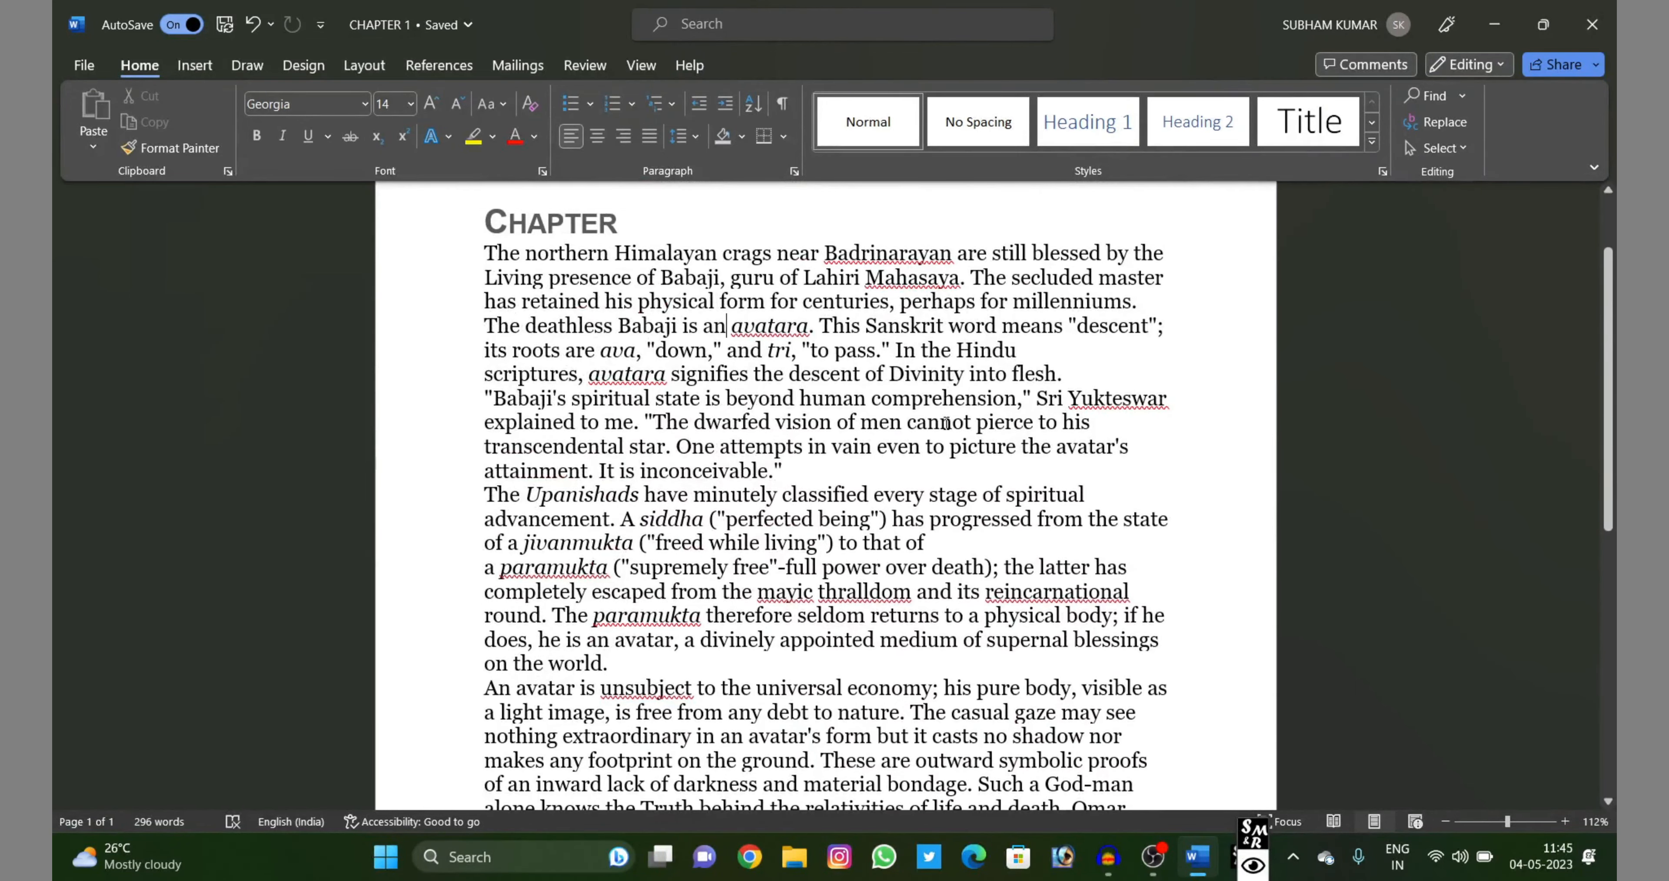